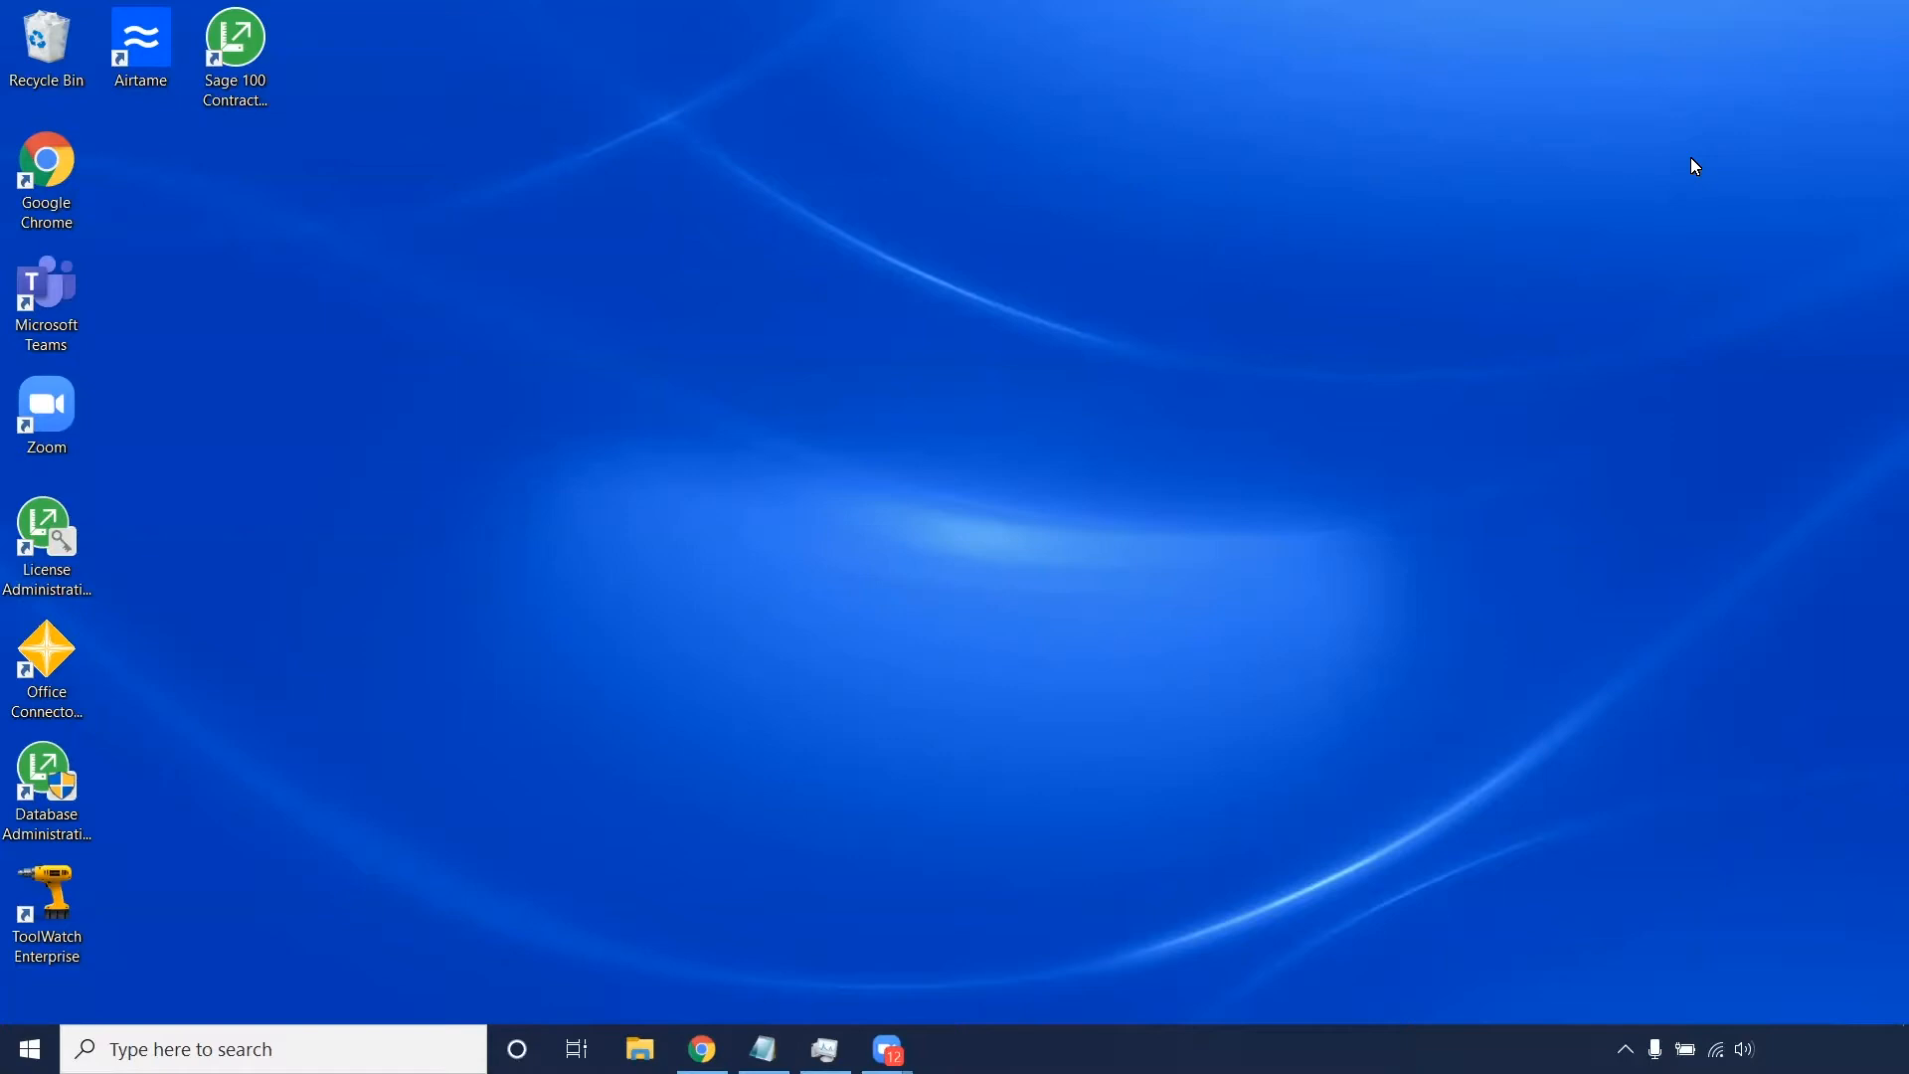
pyautogui.moveTo(903, 310)
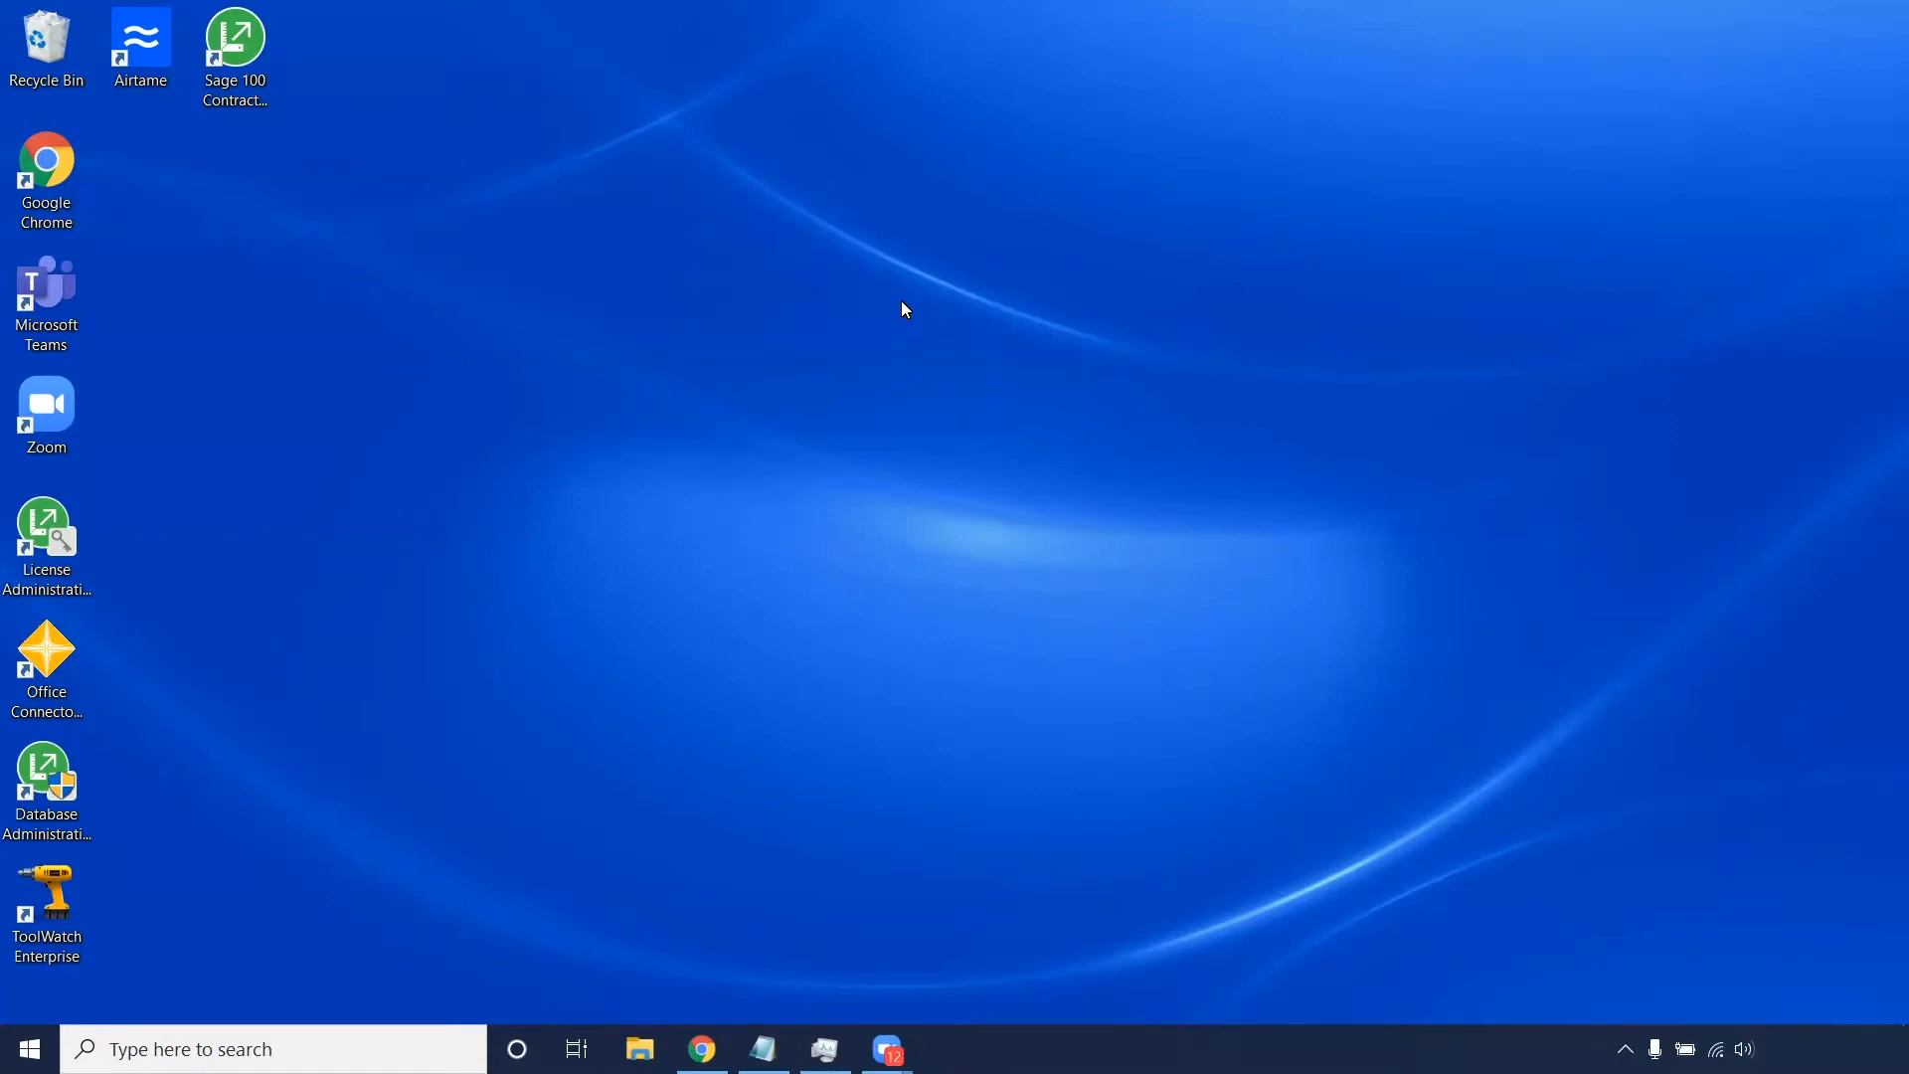
# Step: Launch Database Administration and connect to the Sage SQL Server instance with Windows Authentication
pyautogui.click(46, 780)
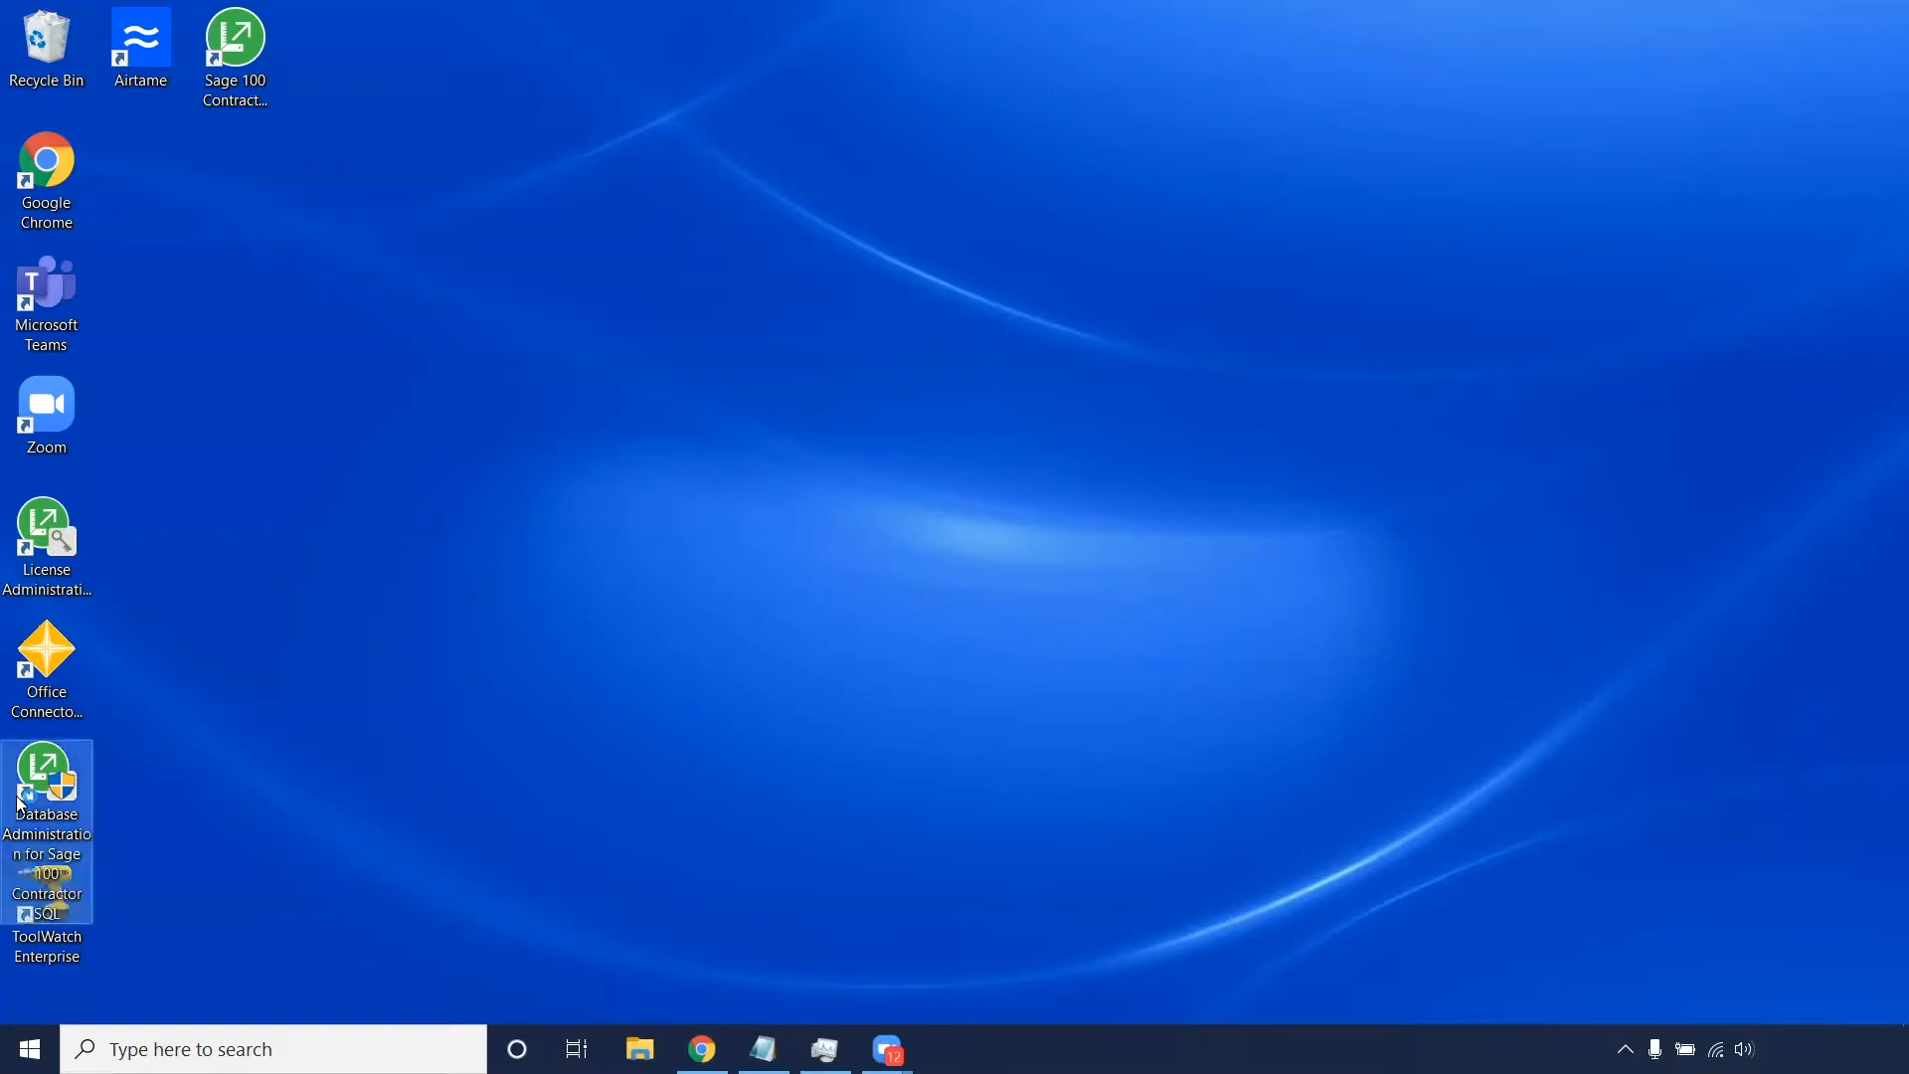
pyautogui.doubleClick(46, 763)
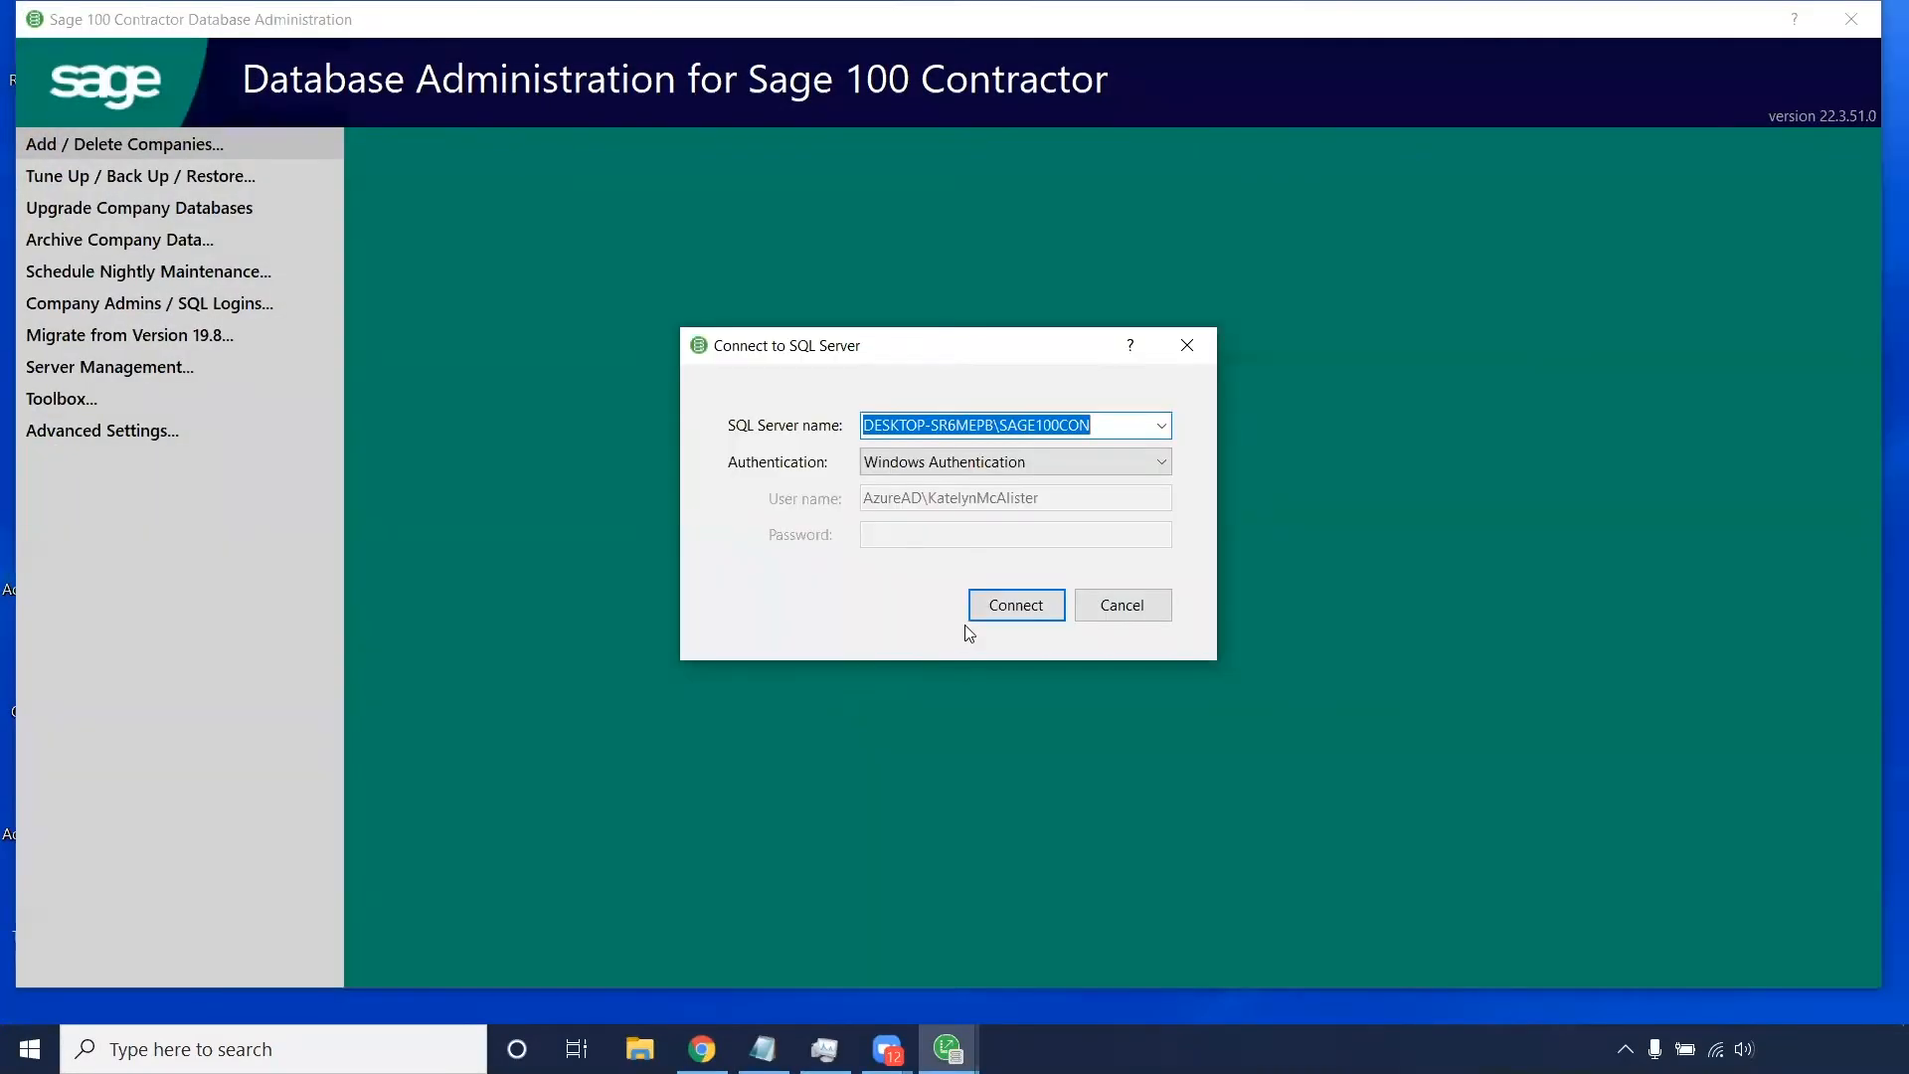
pyautogui.moveTo(997, 611)
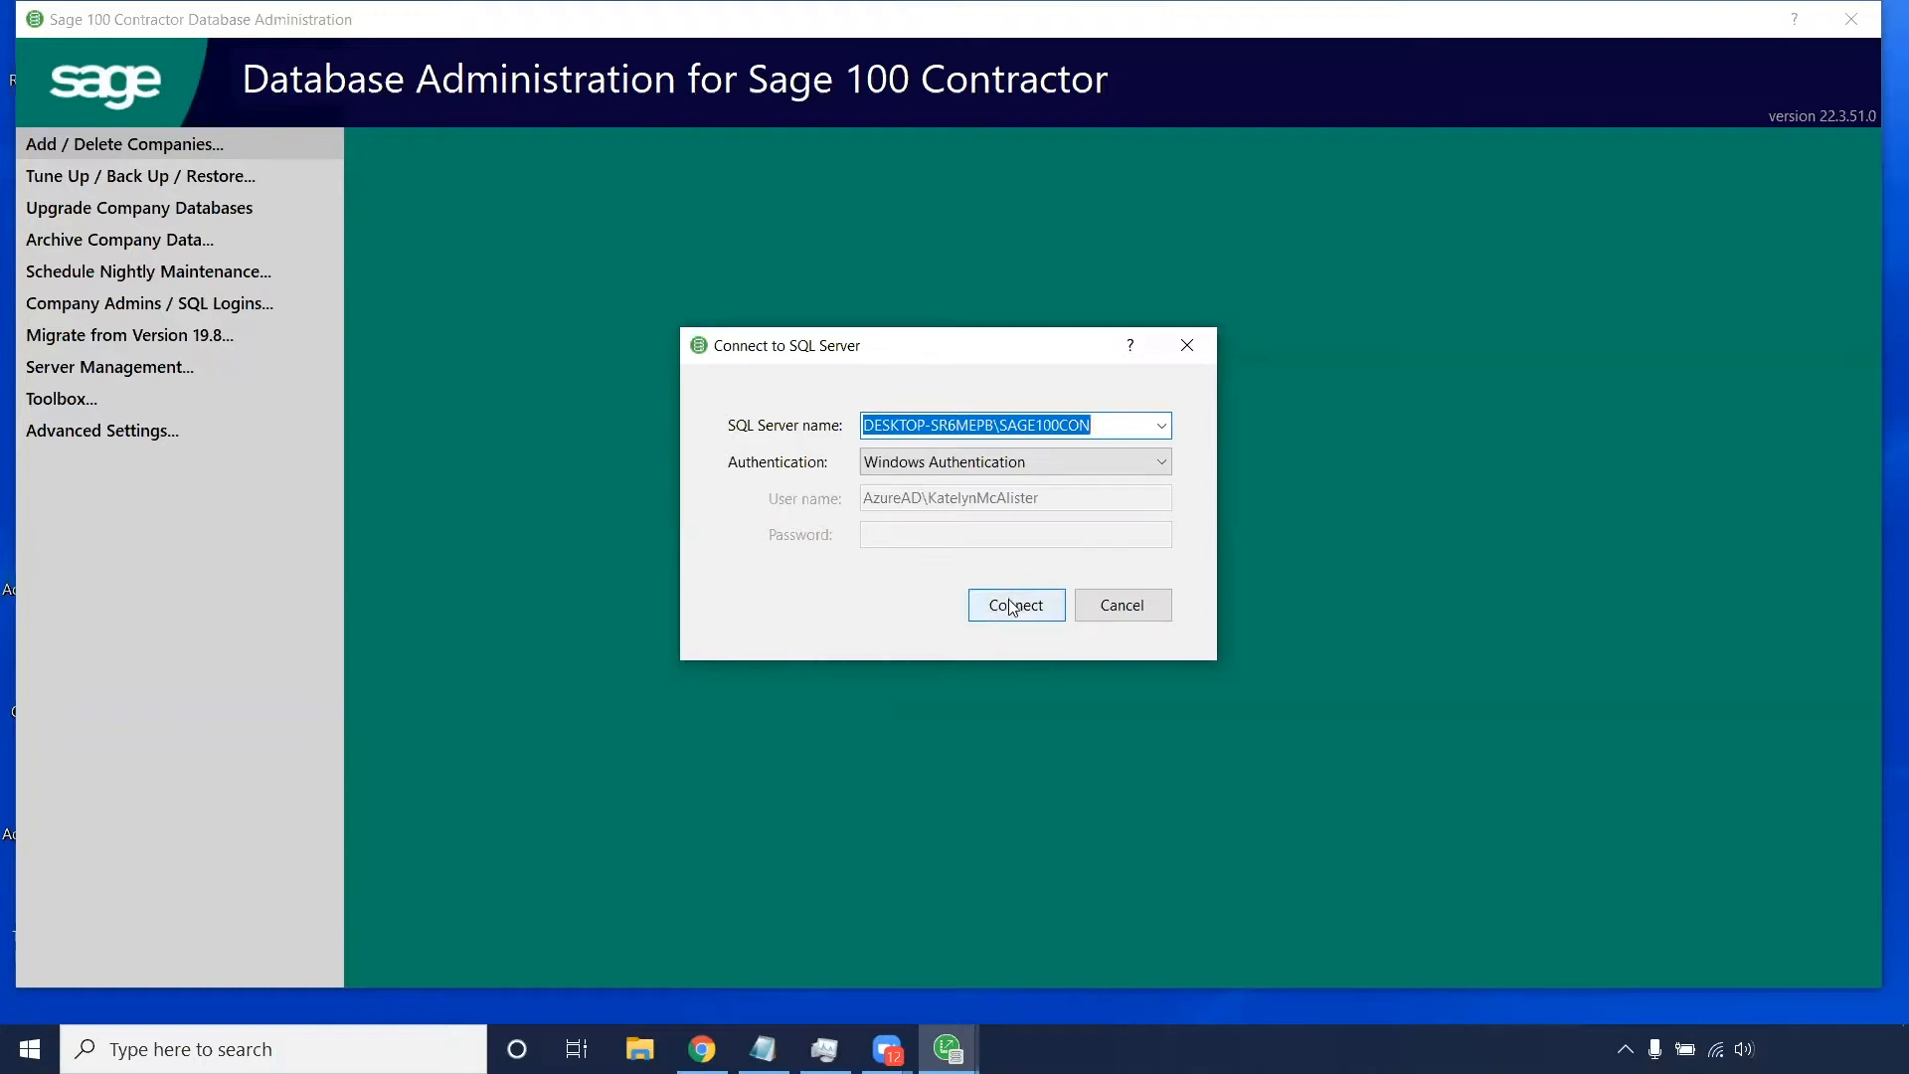
pyautogui.click(1017, 605)
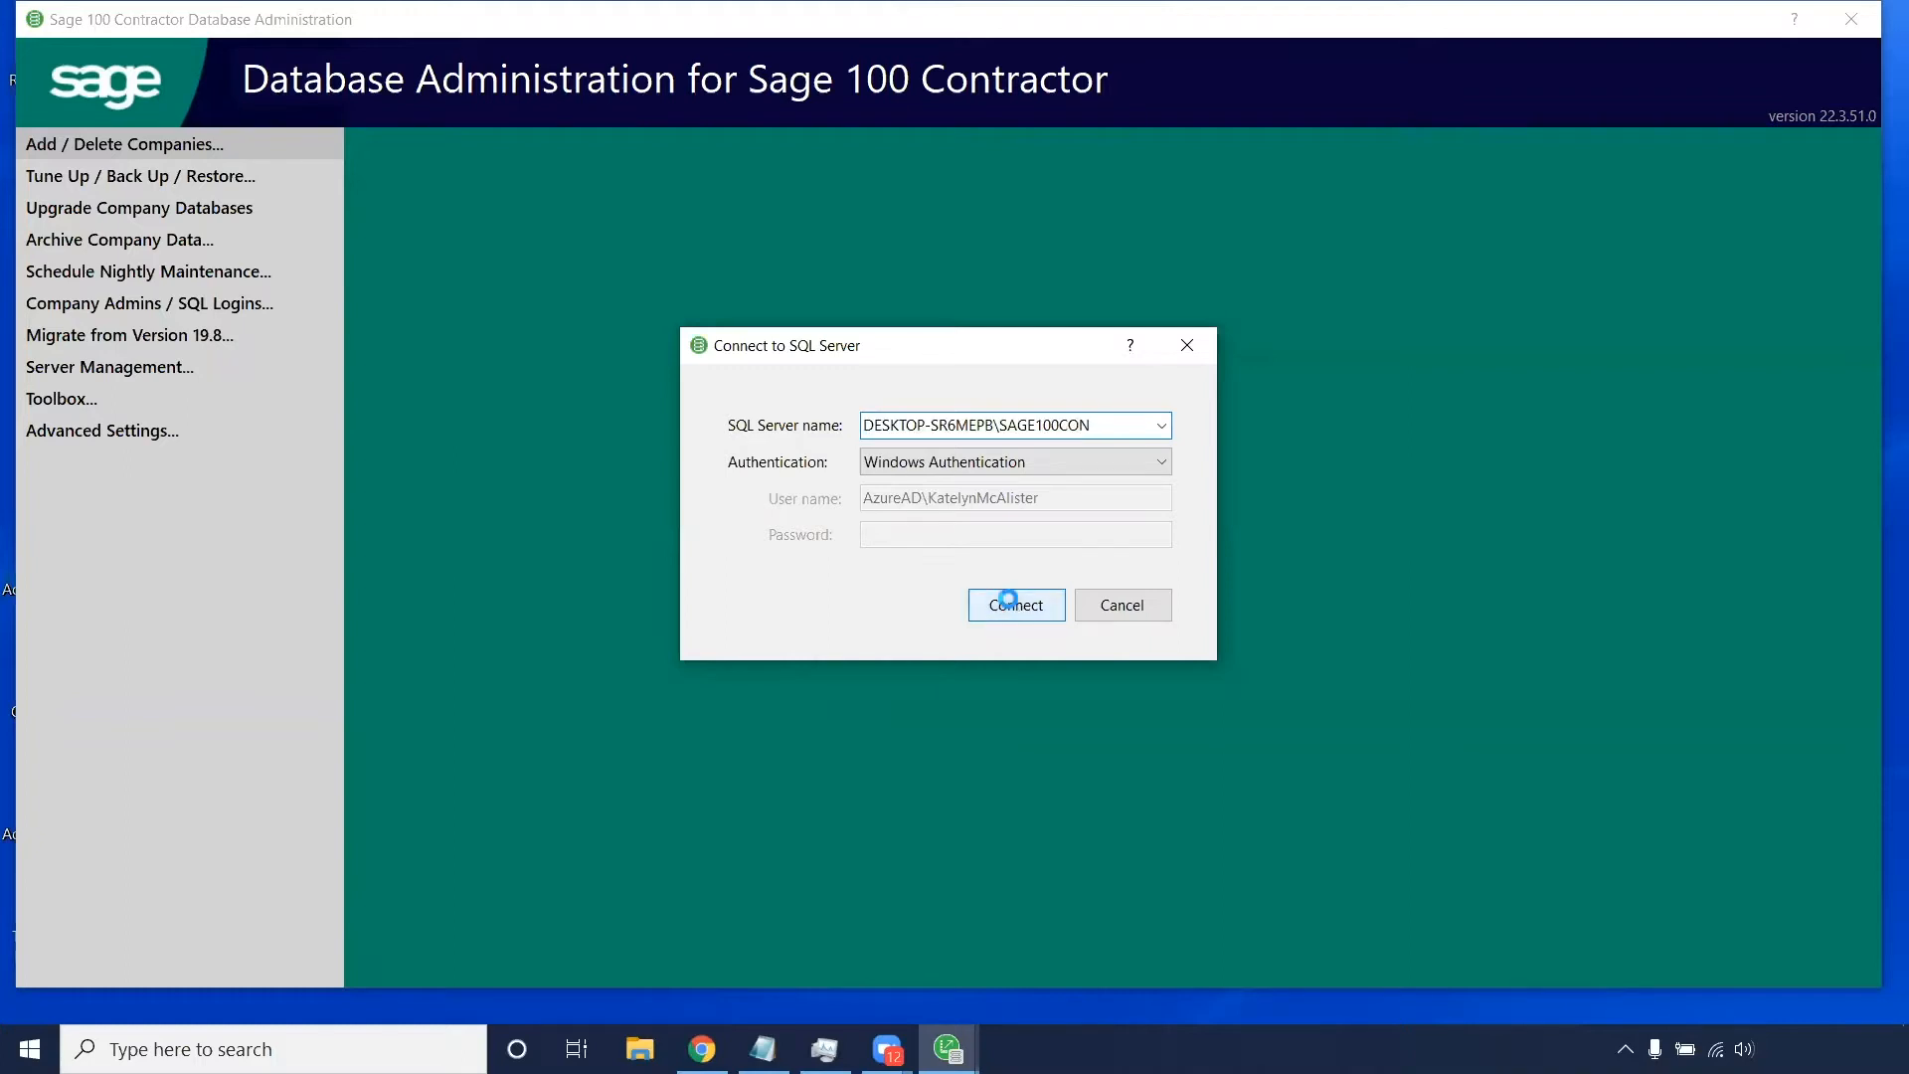
pyautogui.click(1016, 604)
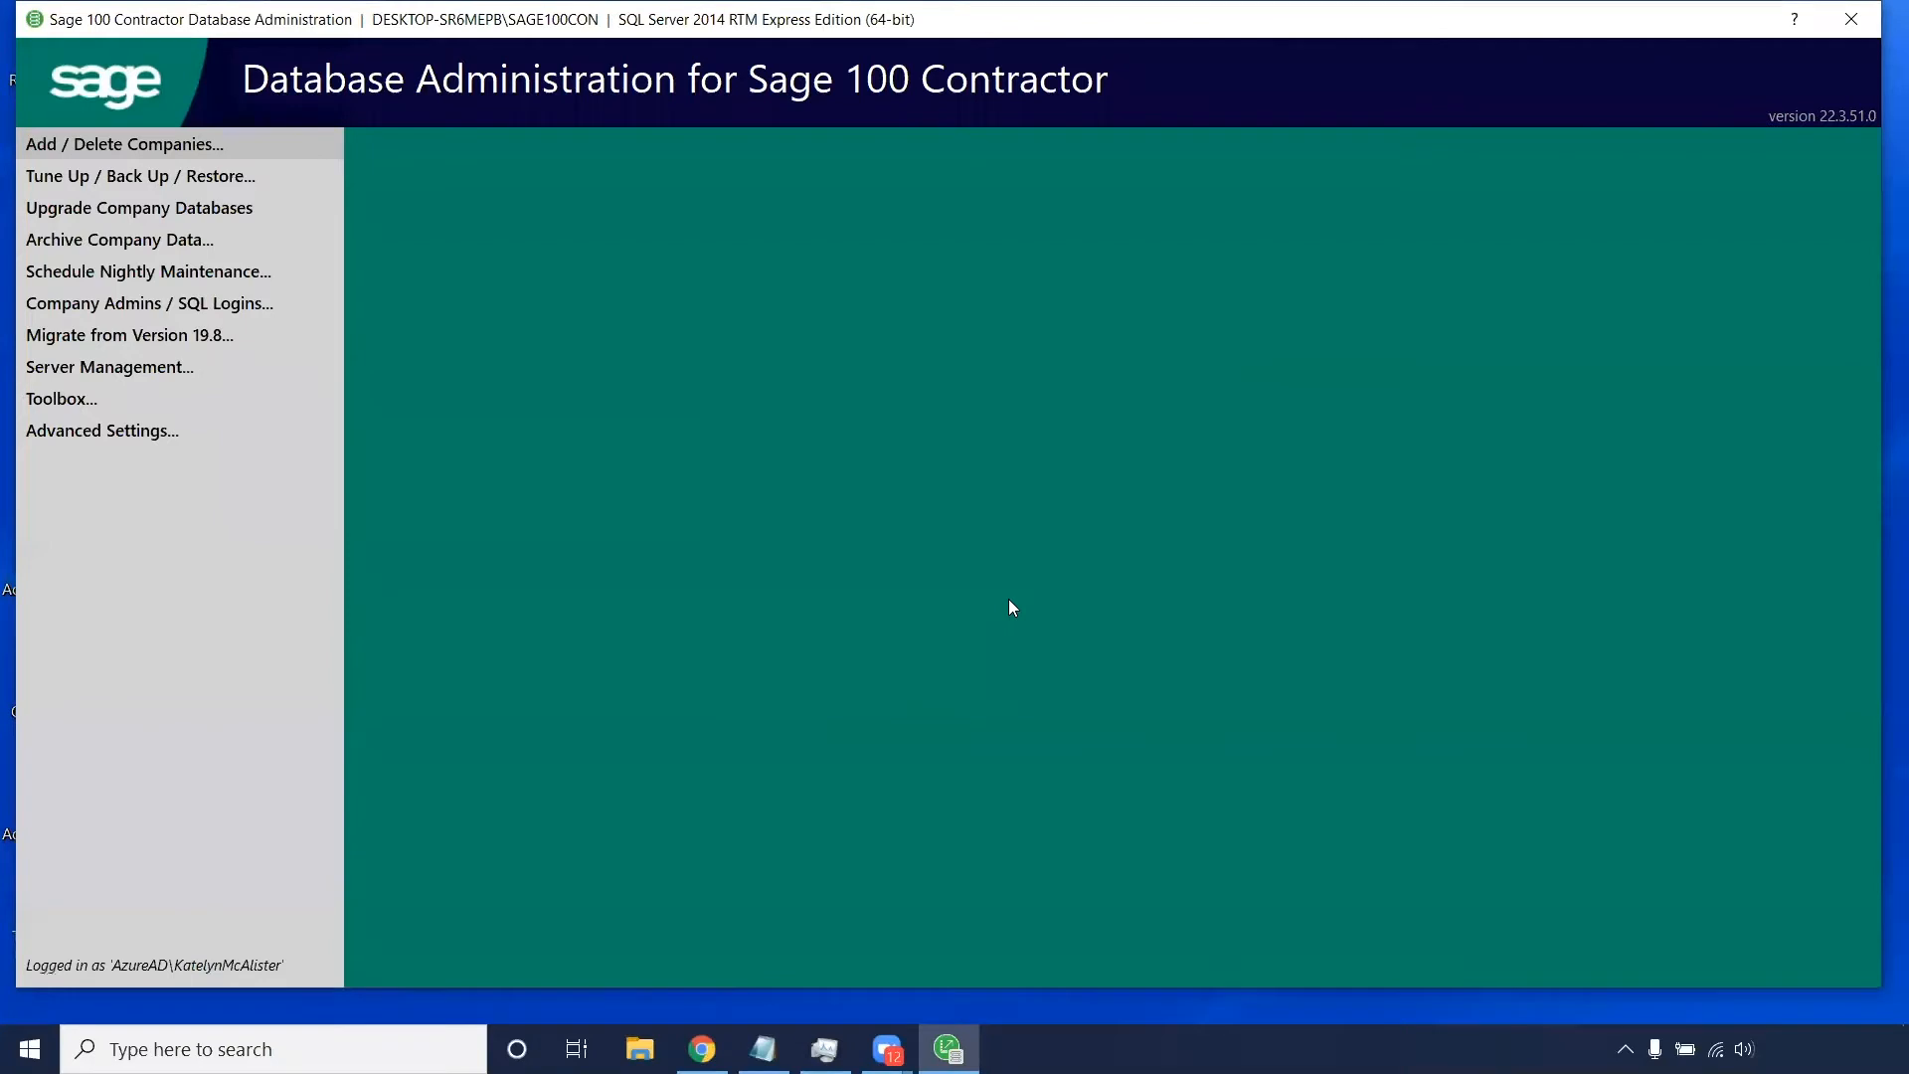
pyautogui.moveTo(232, 161)
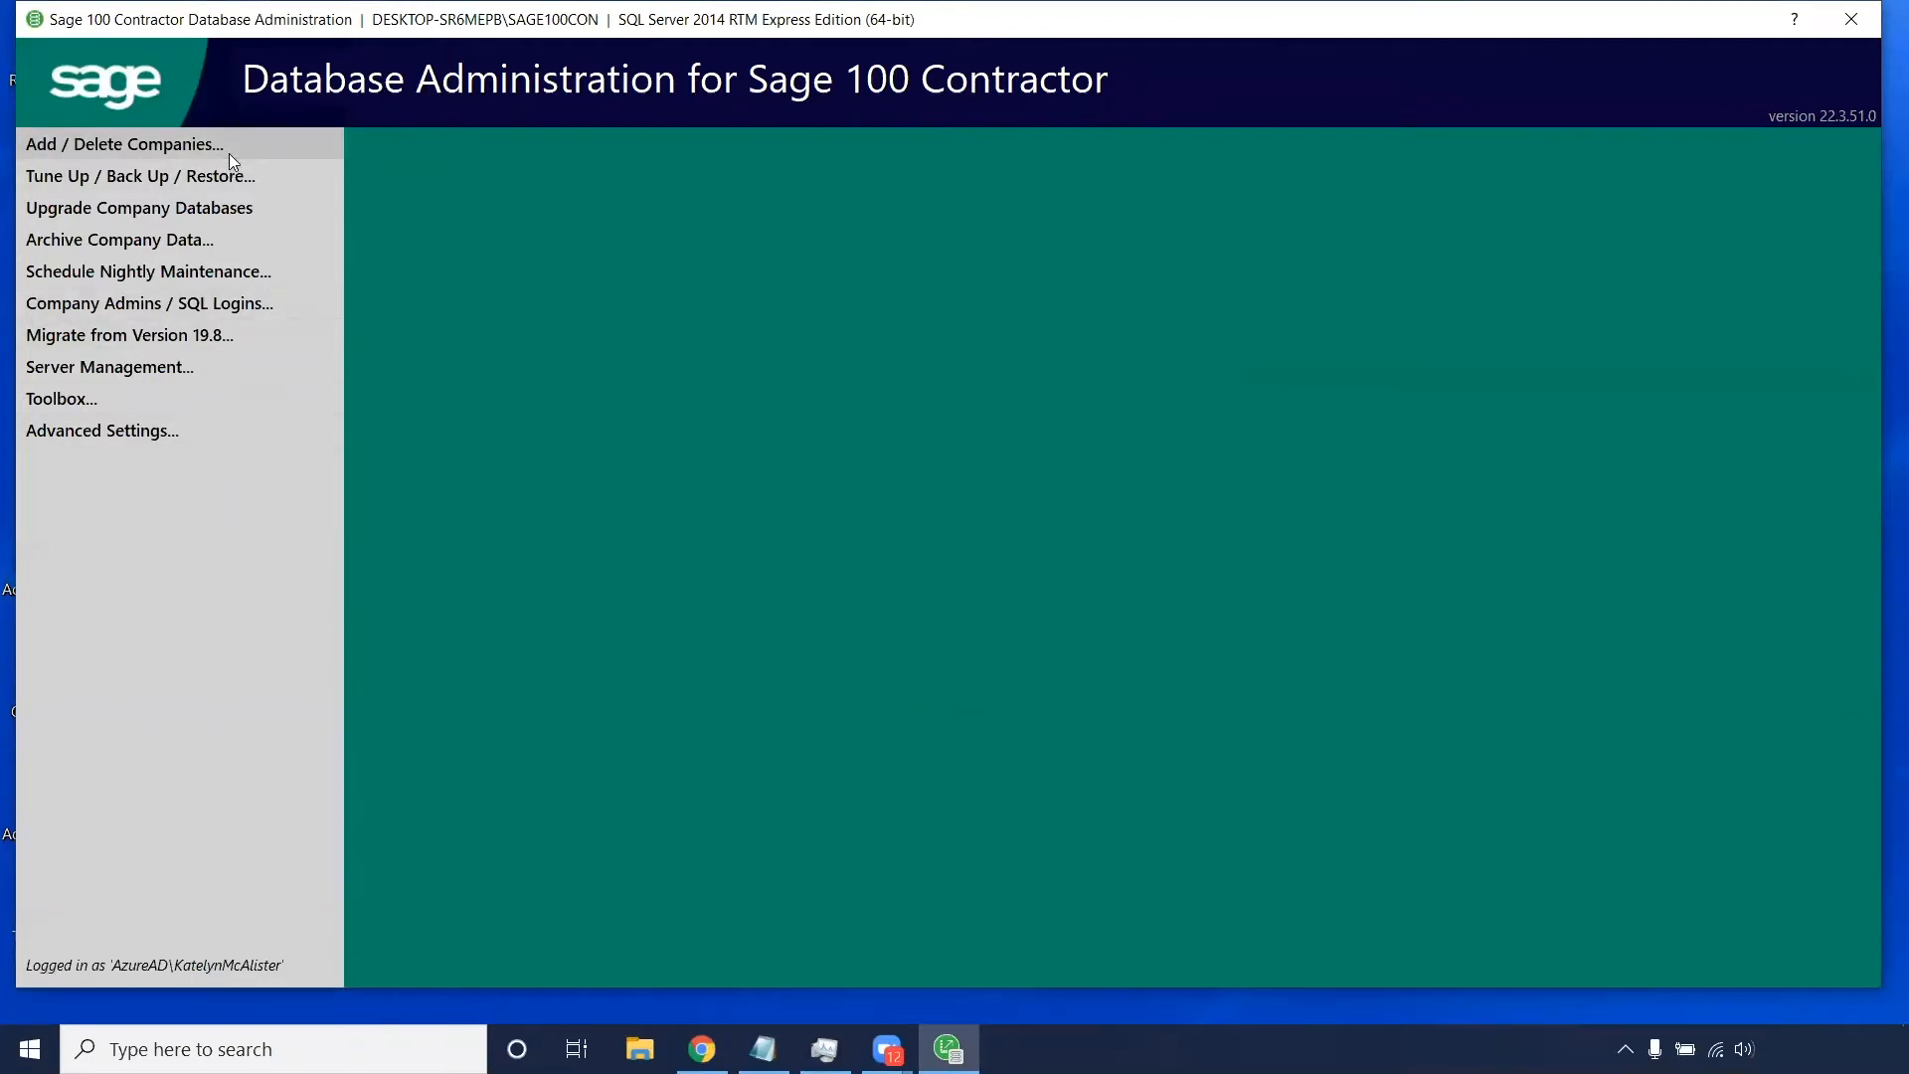
pyautogui.moveTo(273, 167)
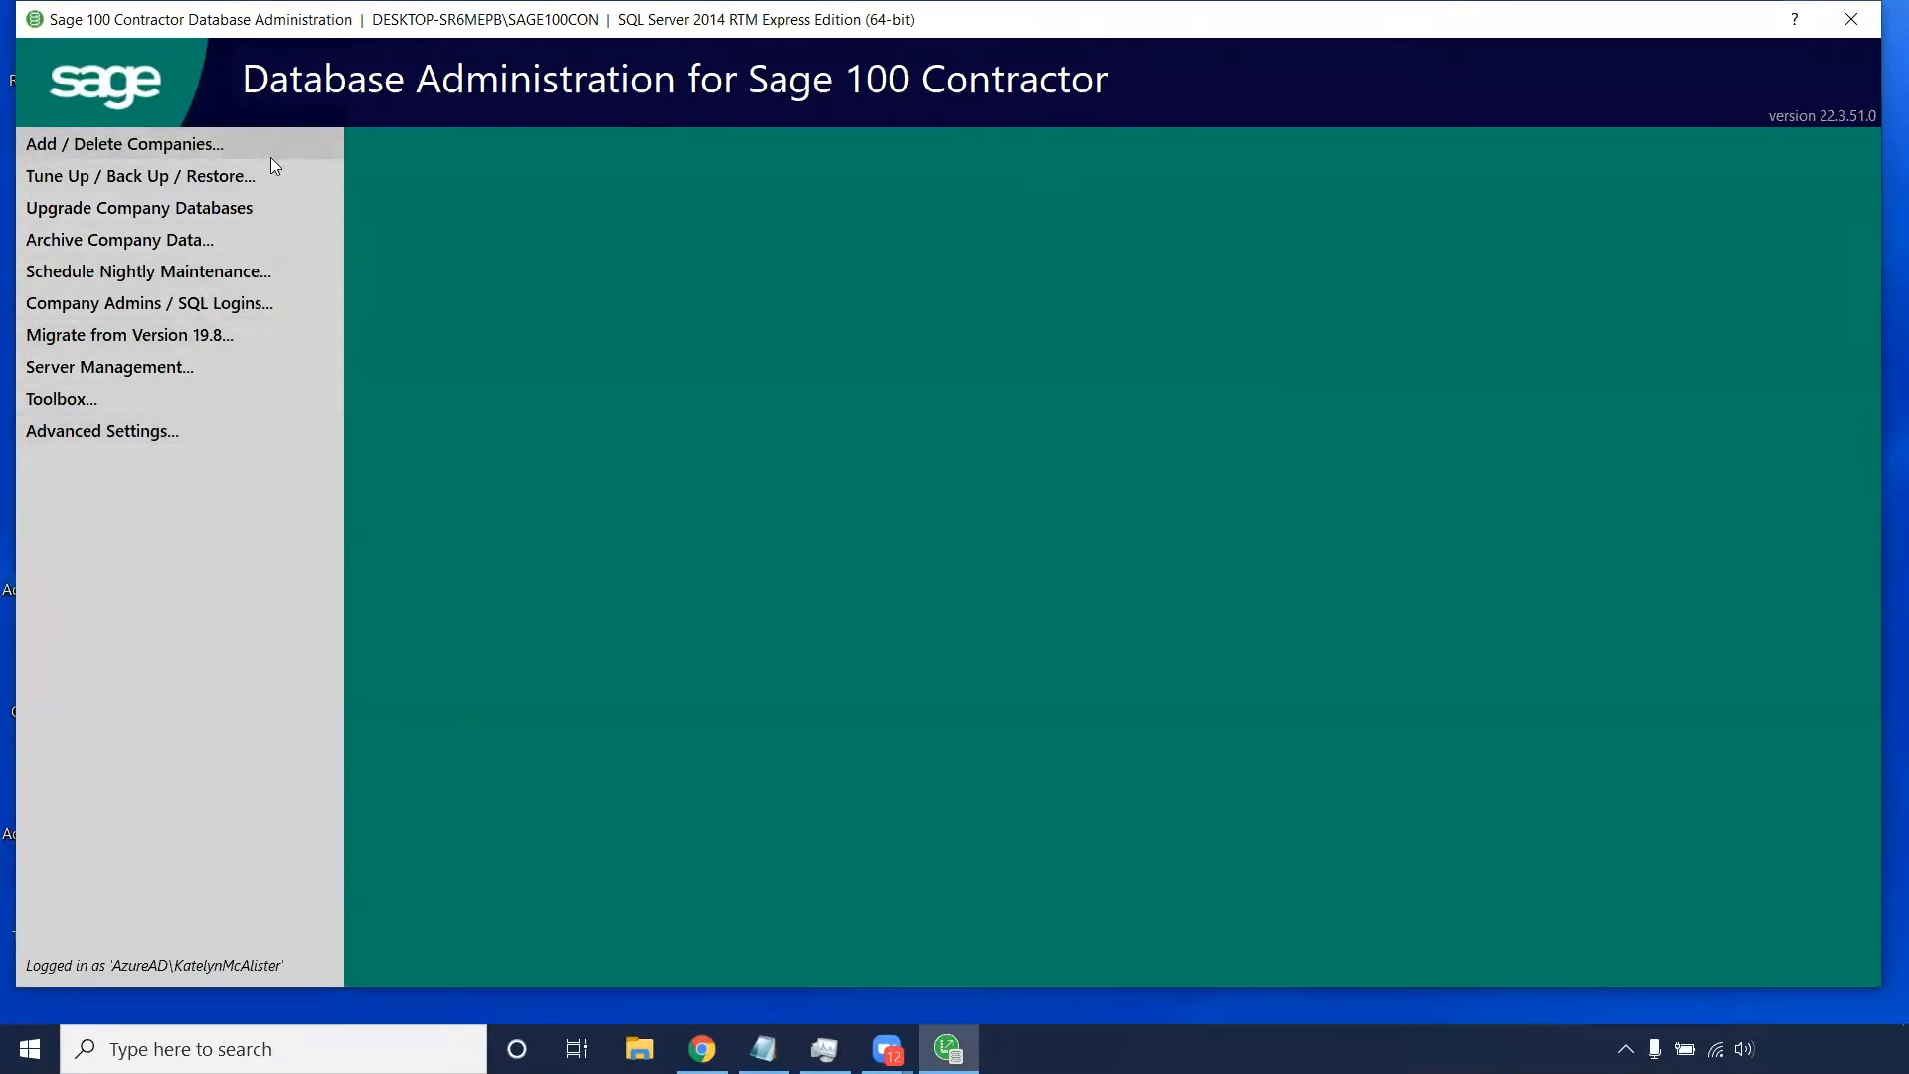
pyautogui.moveTo(278, 155)
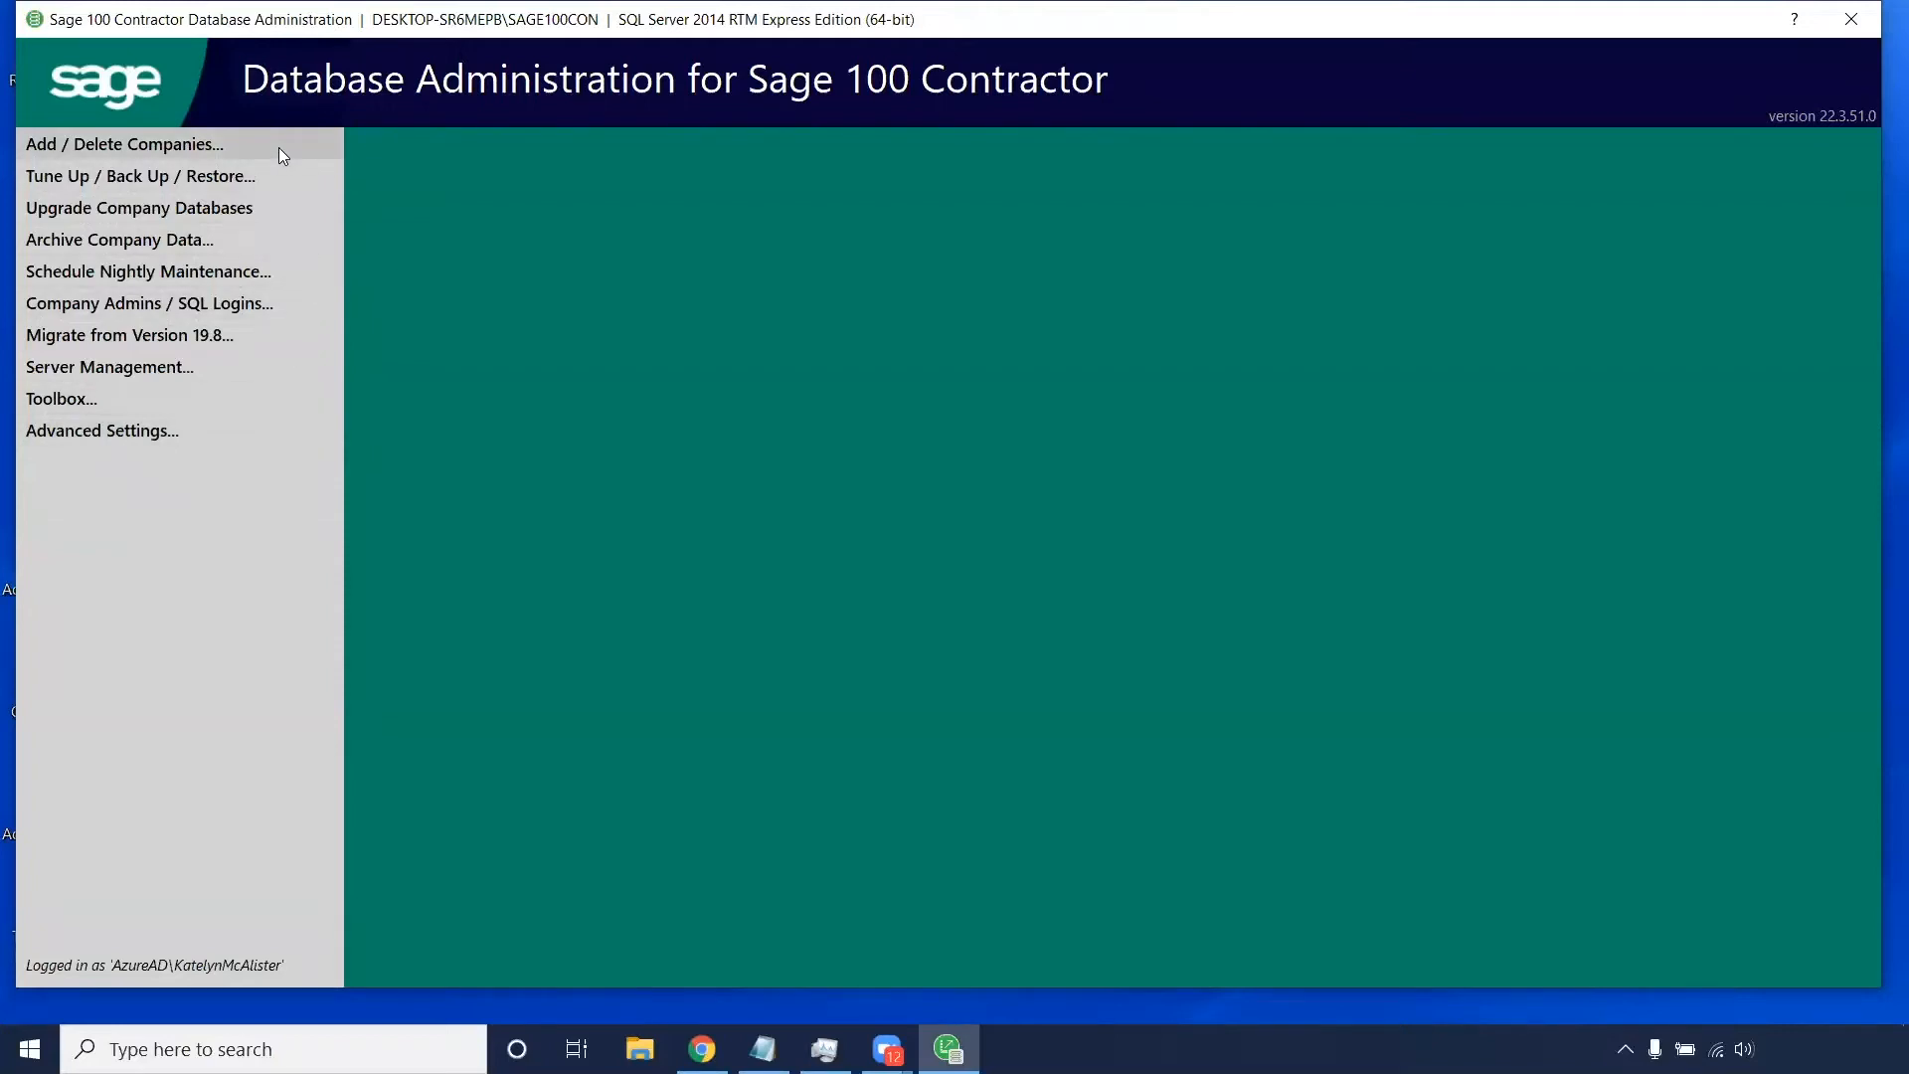
# Step: Choose Deploy Sample Company under the Add / Delete Companies tasks
pyautogui.click(123, 143)
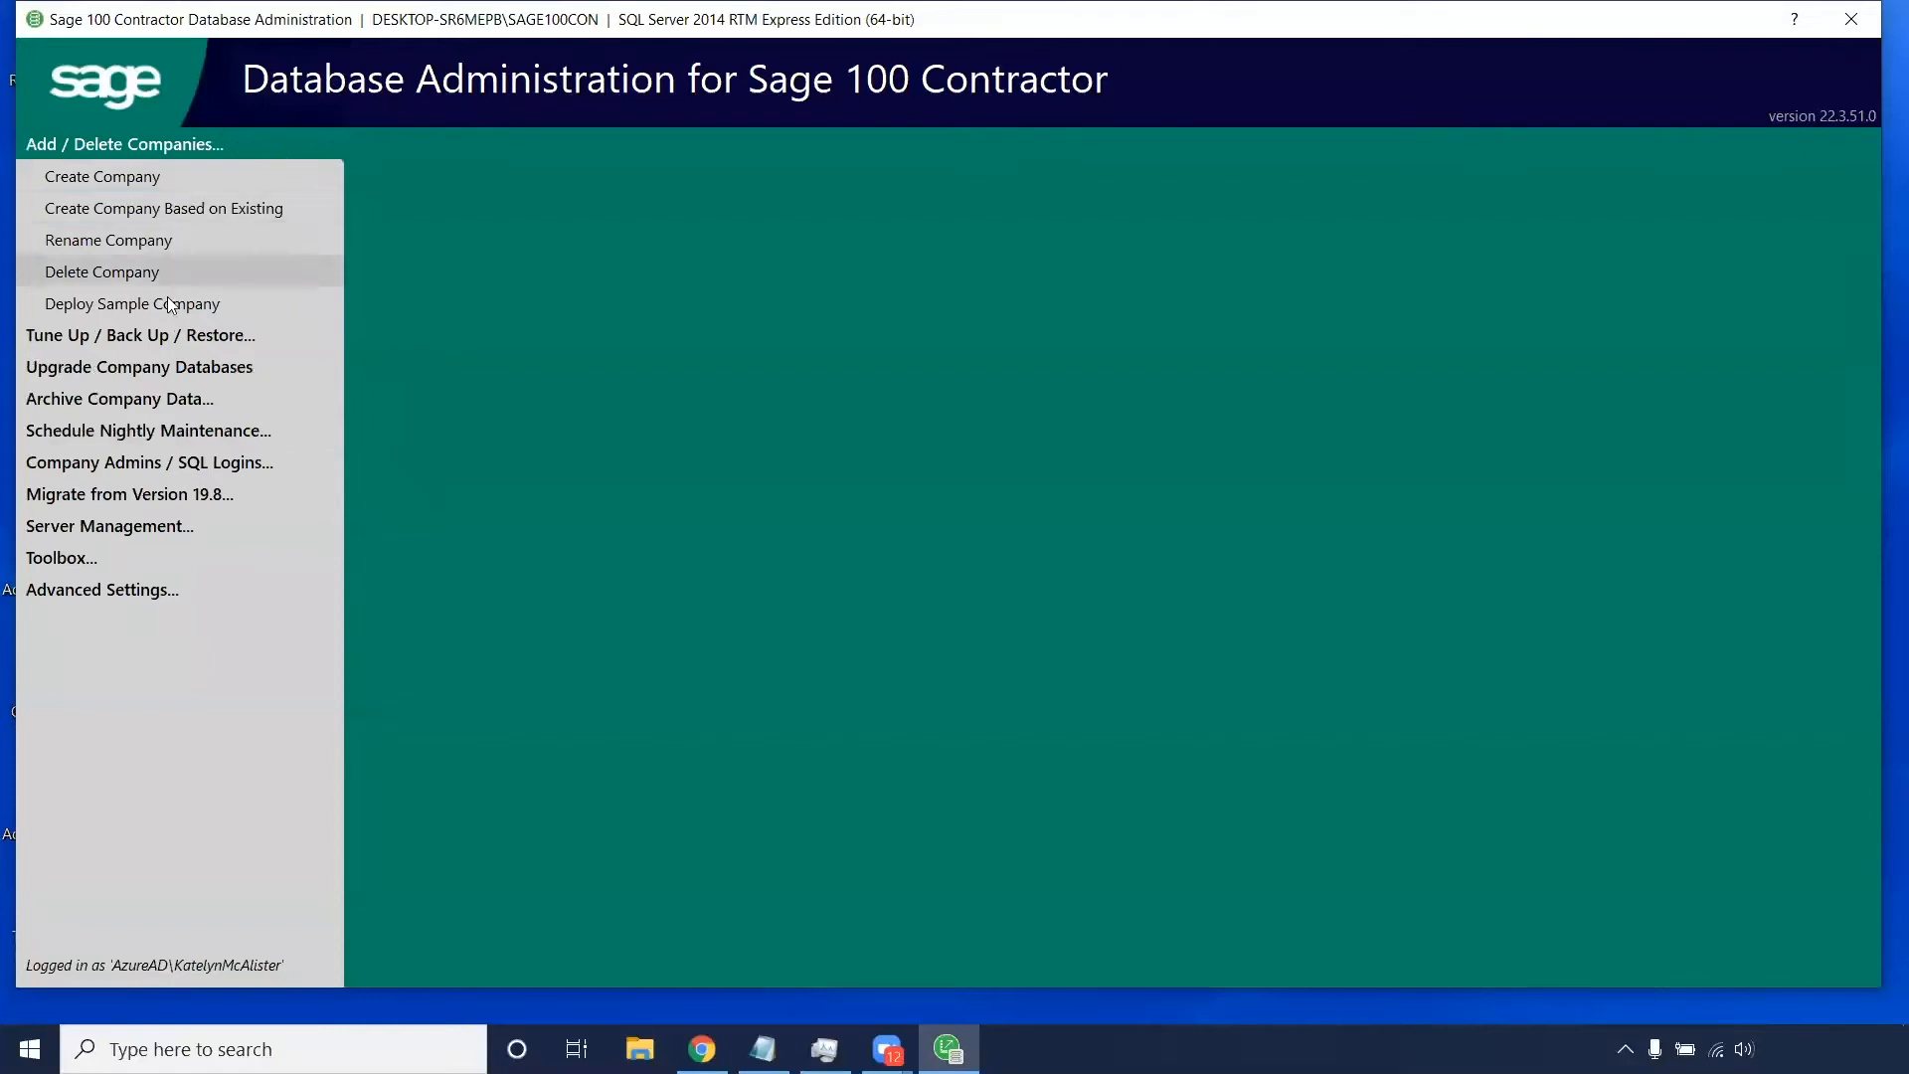
pyautogui.moveTo(133, 302)
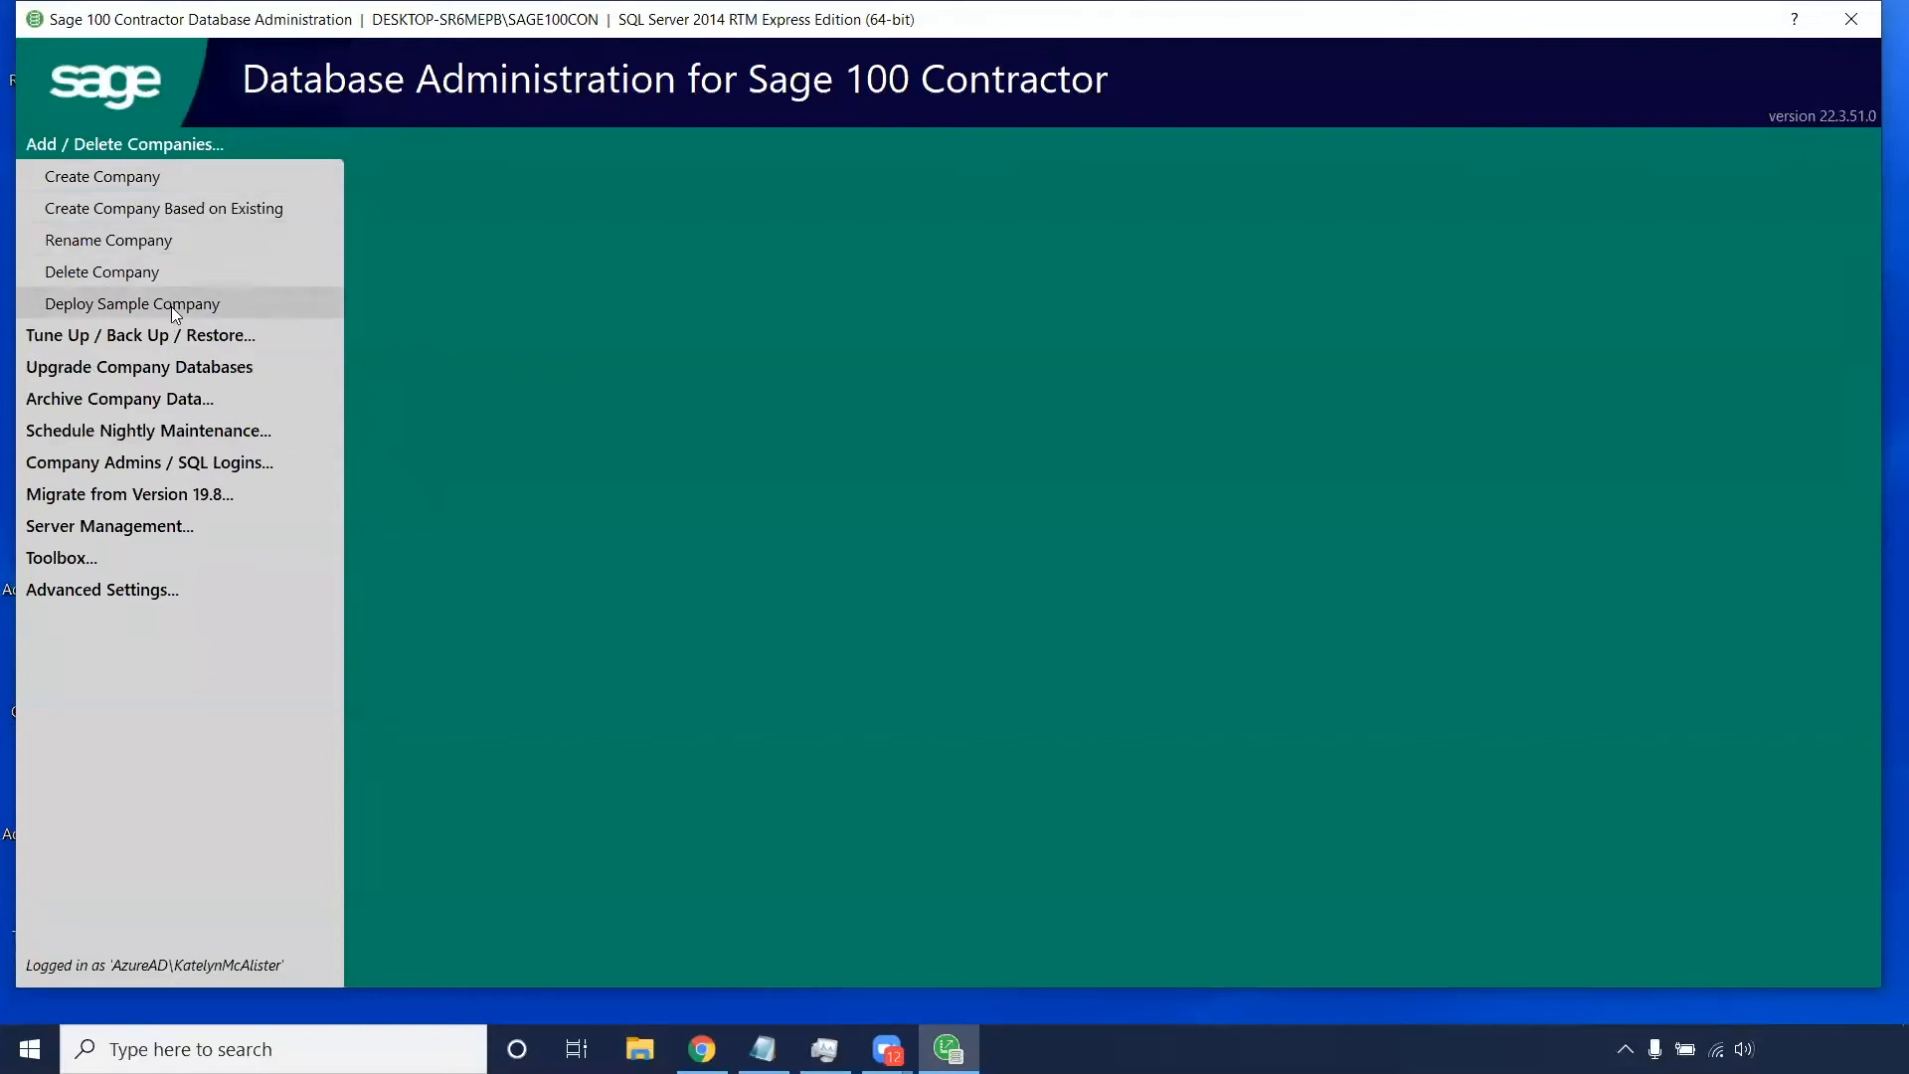
pyautogui.click(133, 303)
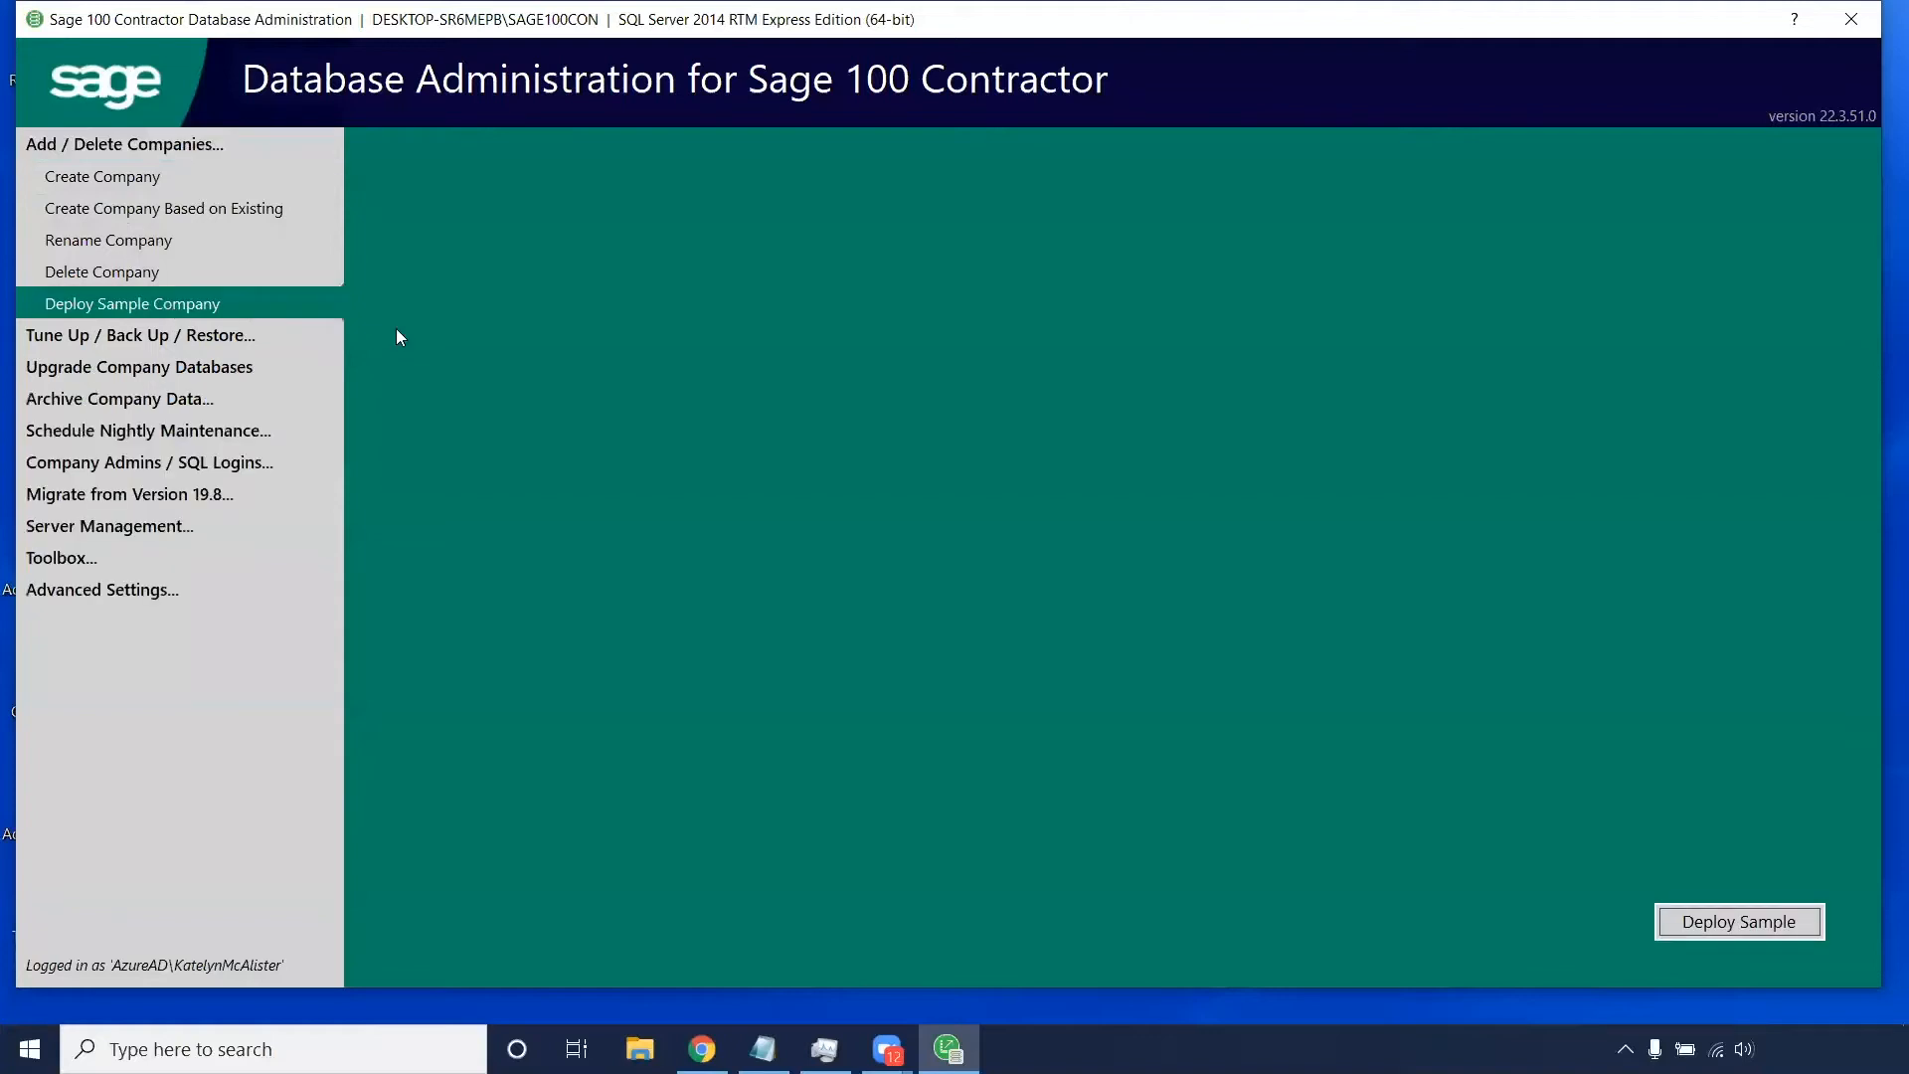
pyautogui.moveTo(561, 401)
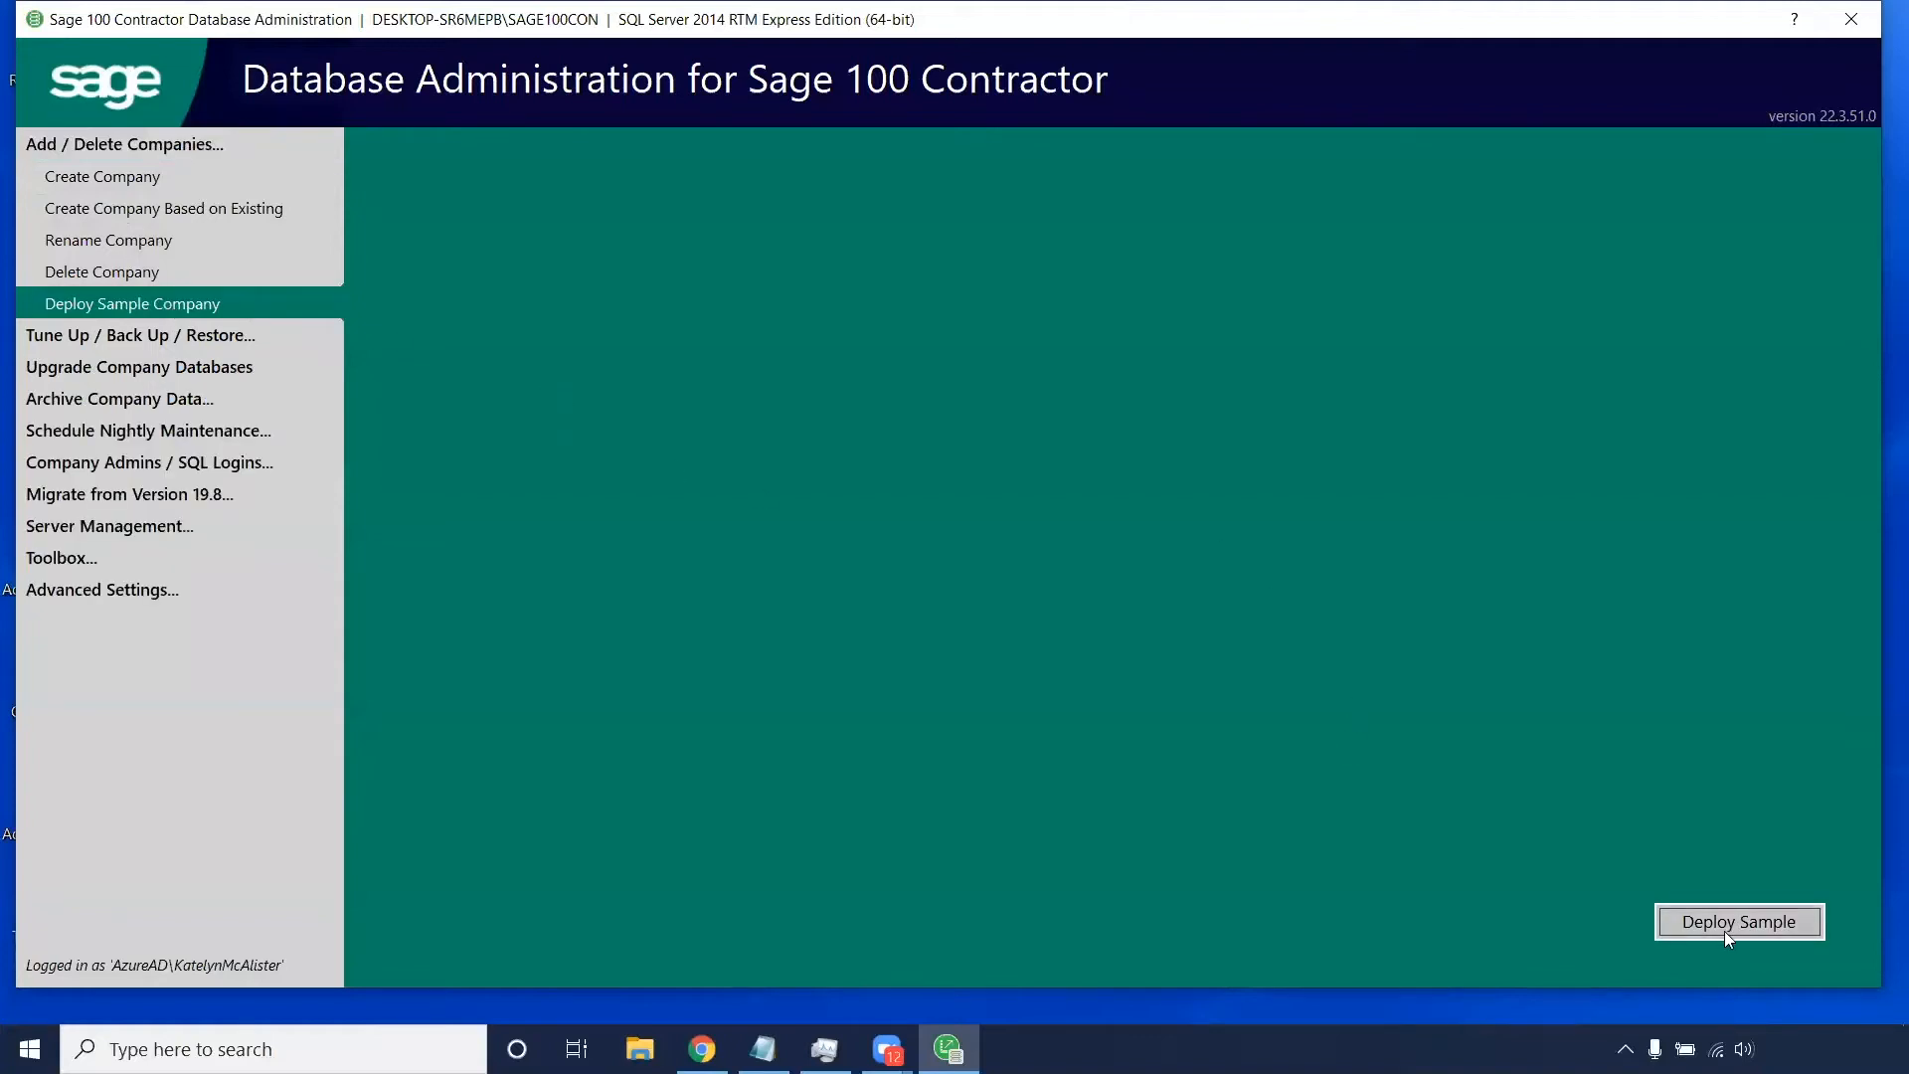
pyautogui.moveTo(1739, 921)
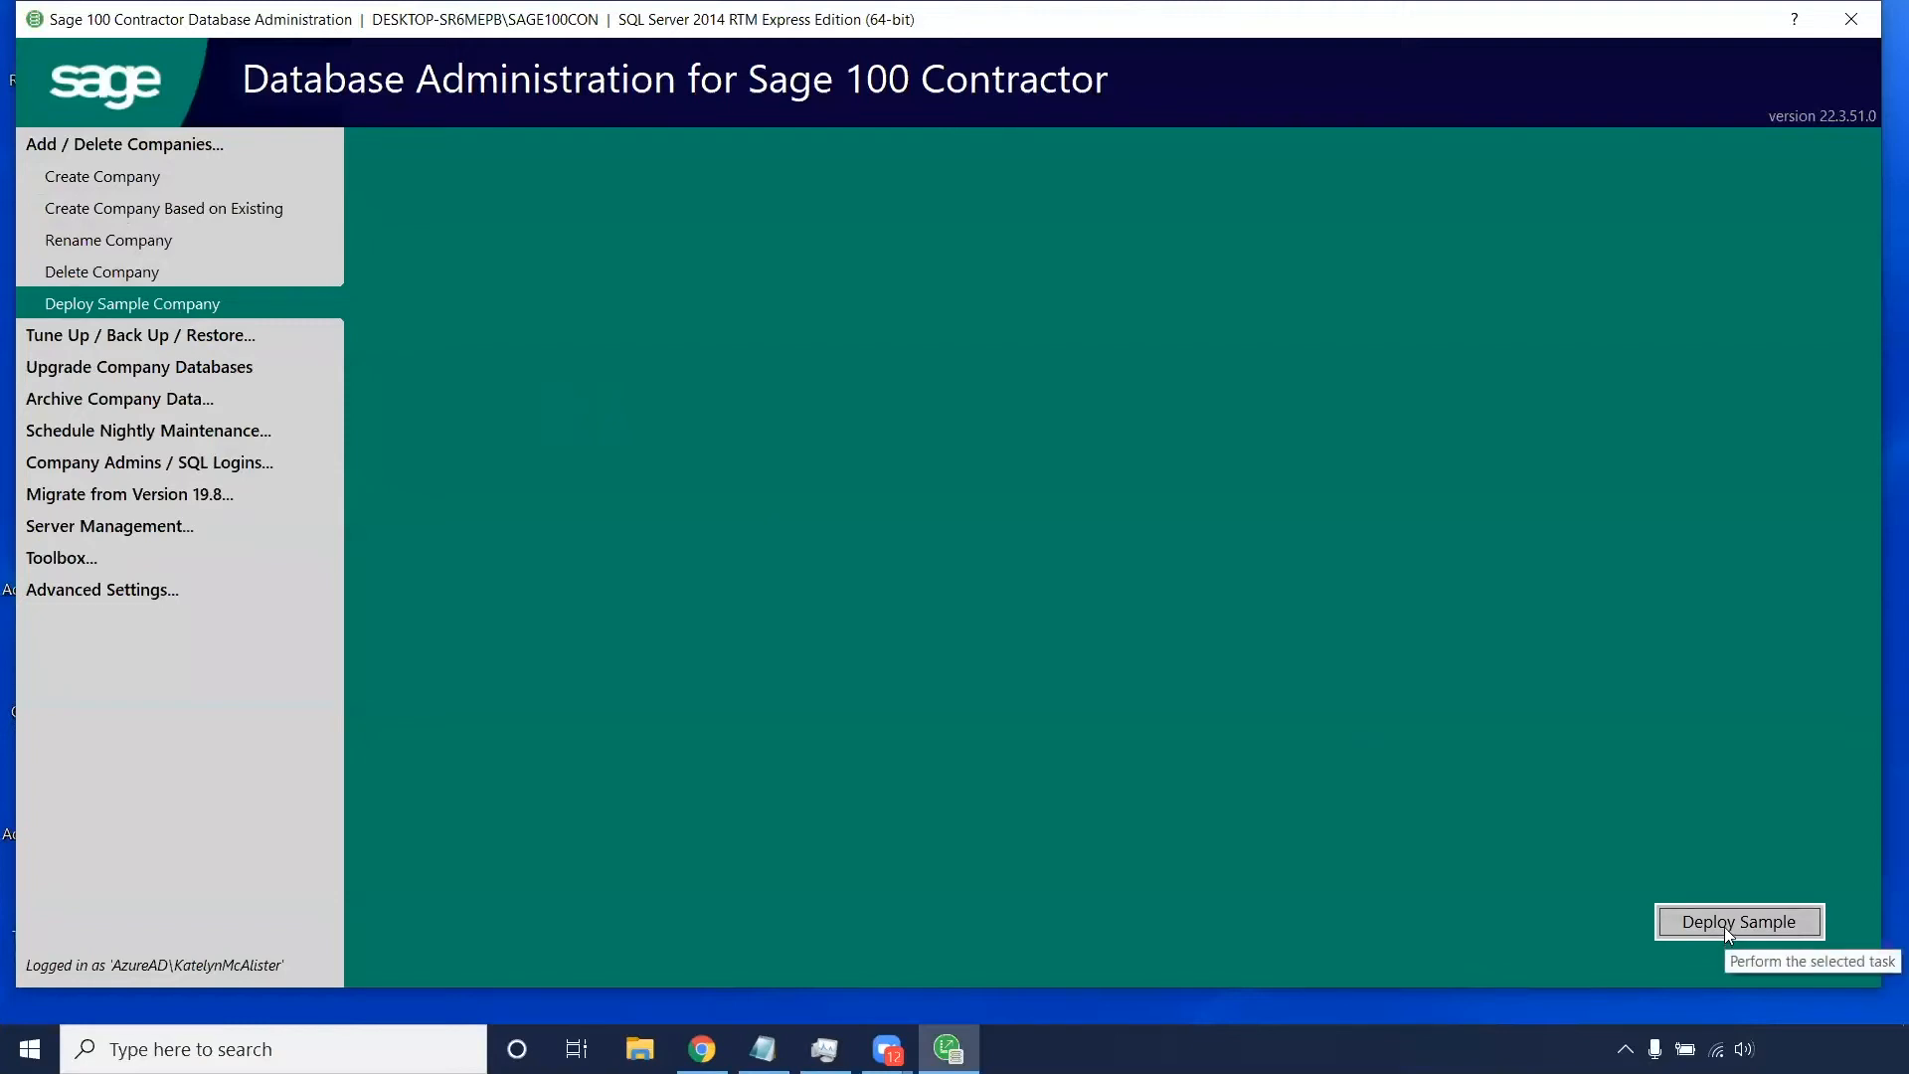
pyautogui.moveTo(1765, 891)
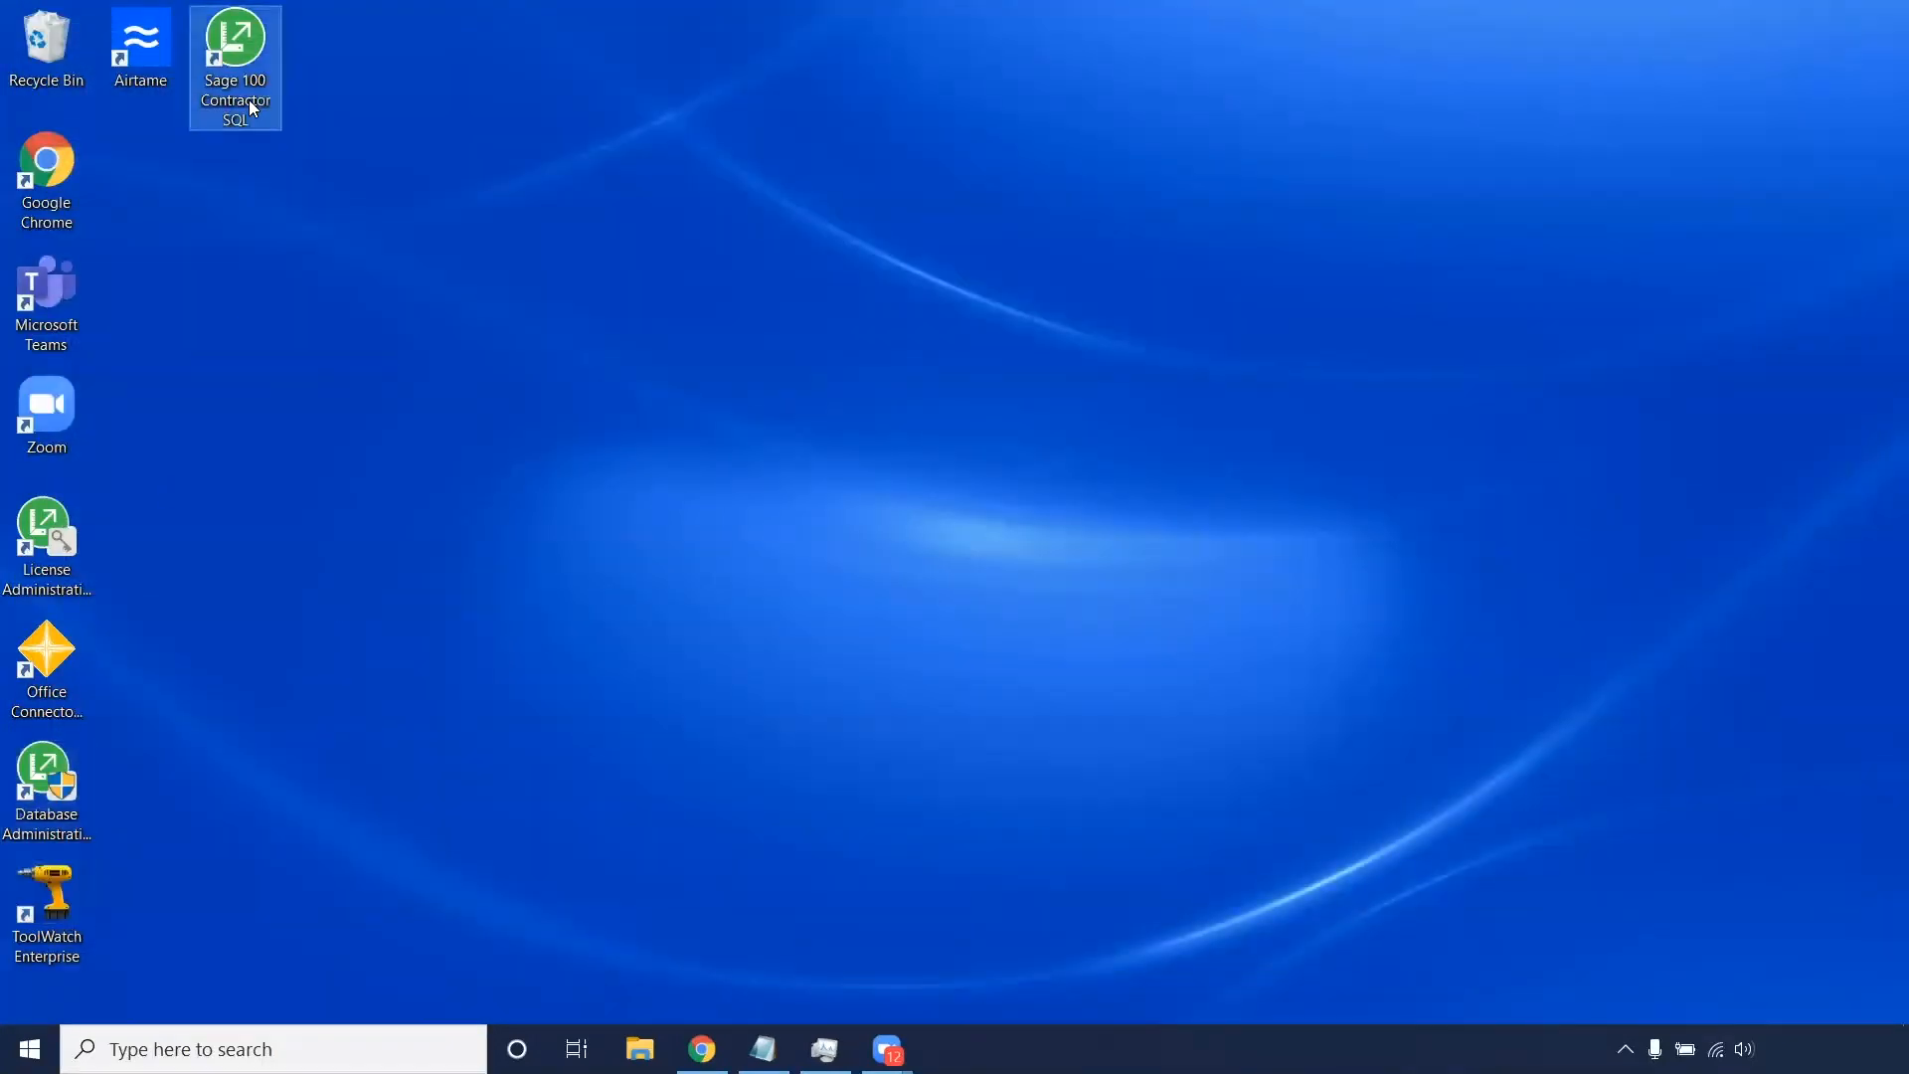
# Step: Launch Sage 100 Contractor, connect, dismiss the Outlook wizard and open Sample Company with administrator rights
pyautogui.doubleClick(234, 48)
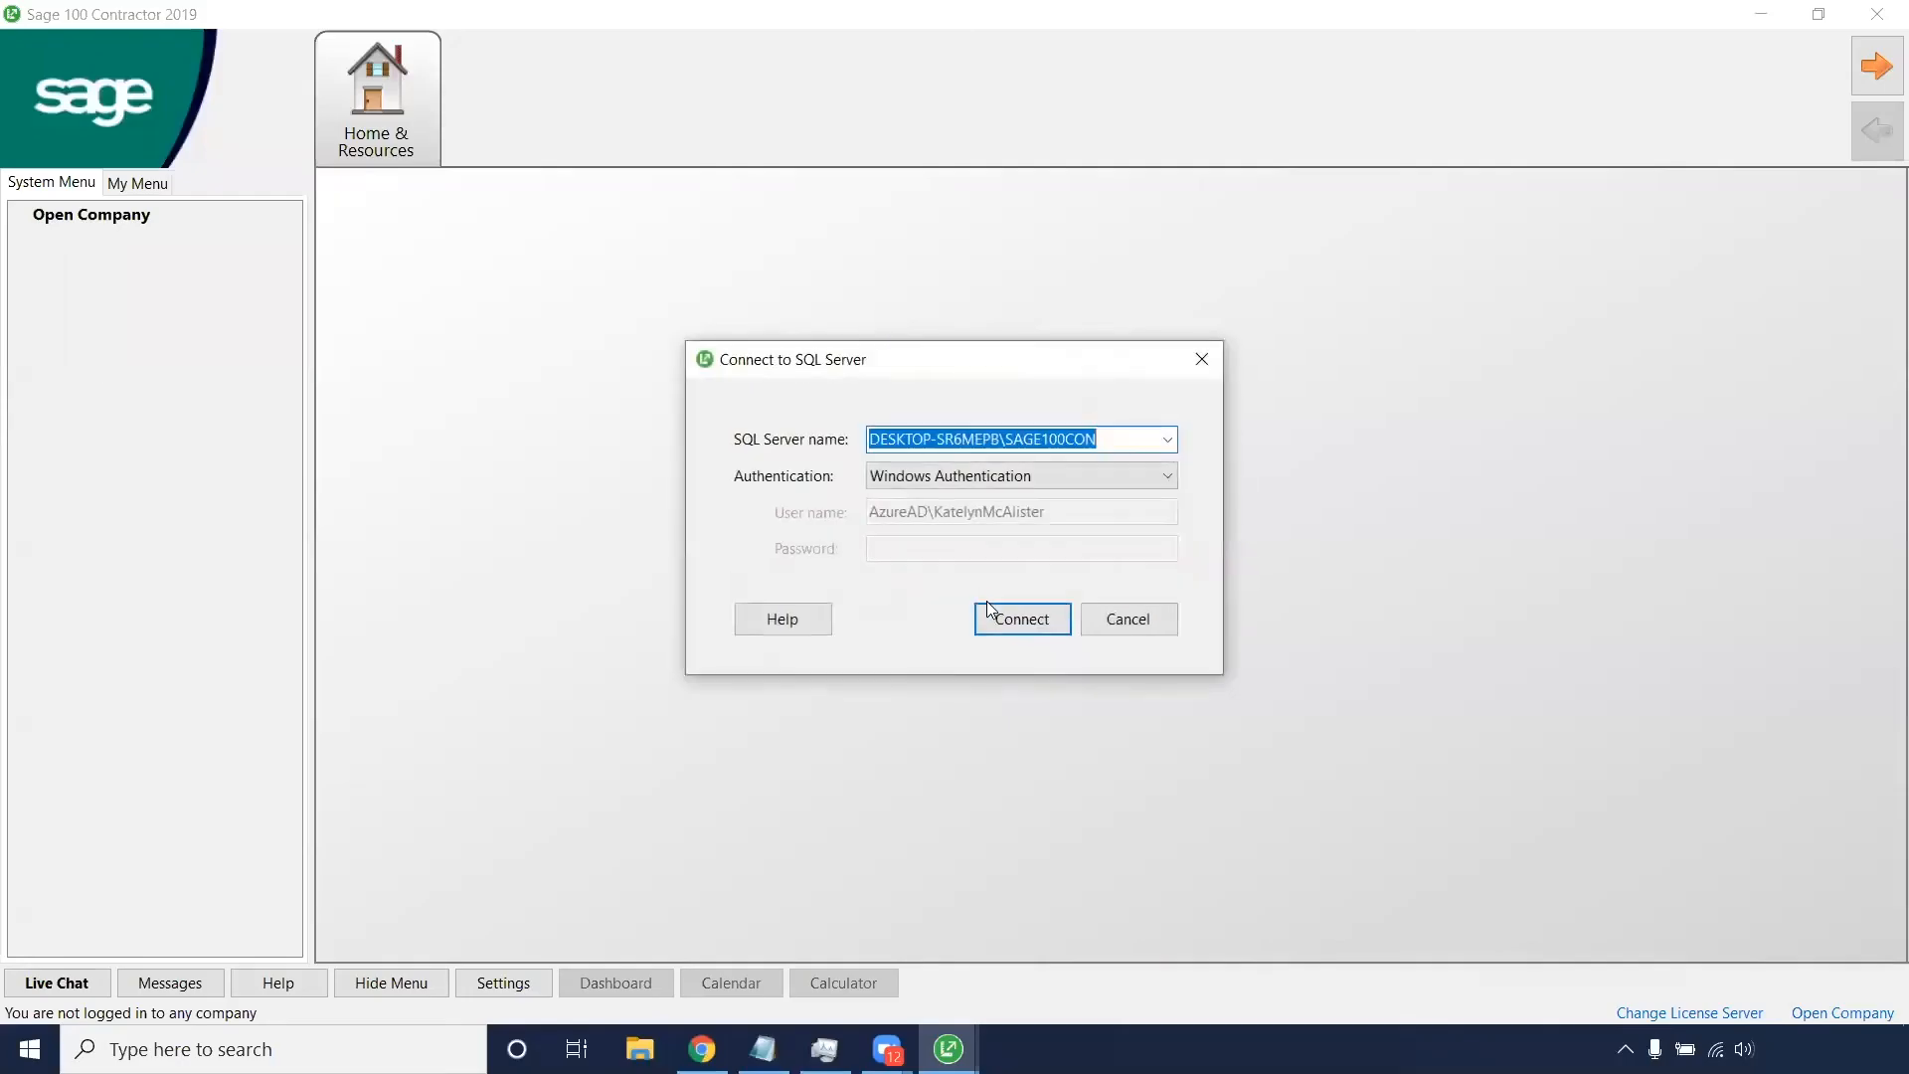
pyautogui.click(1023, 618)
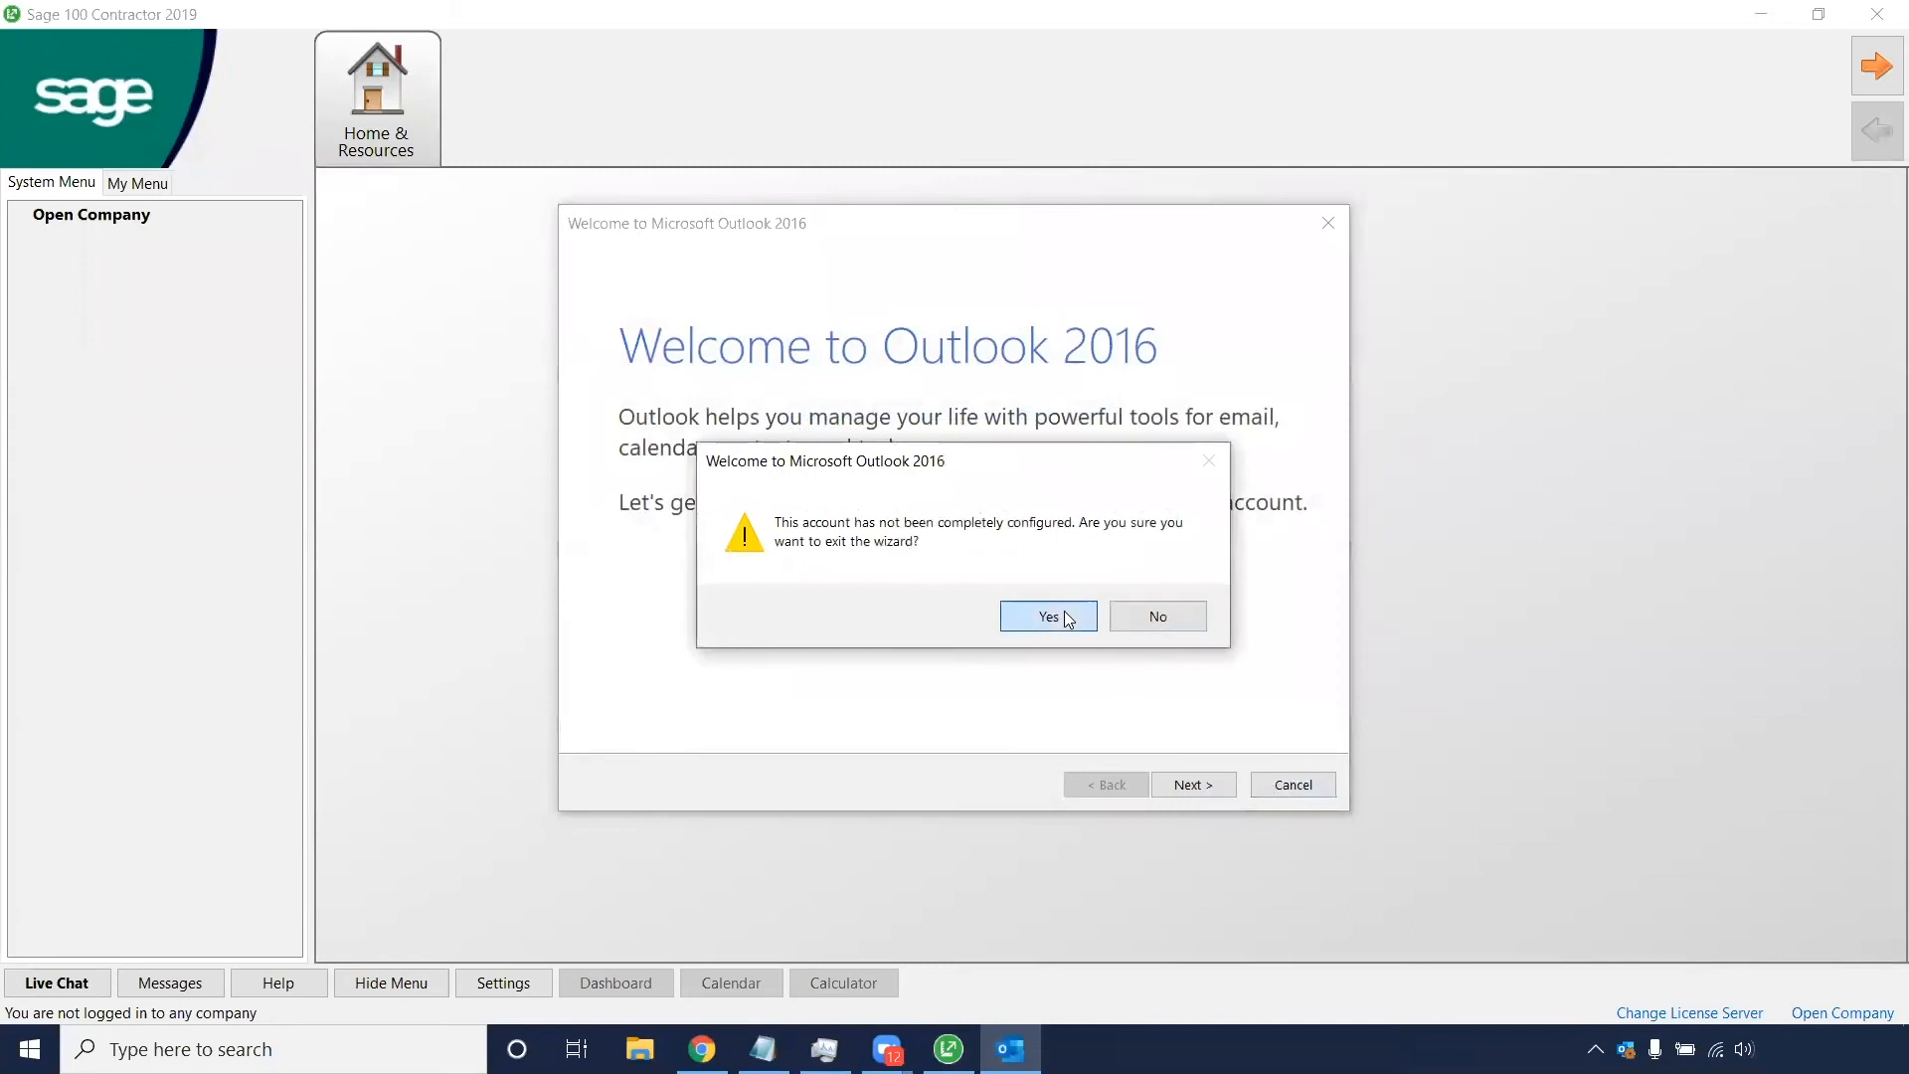
pyautogui.click(1048, 616)
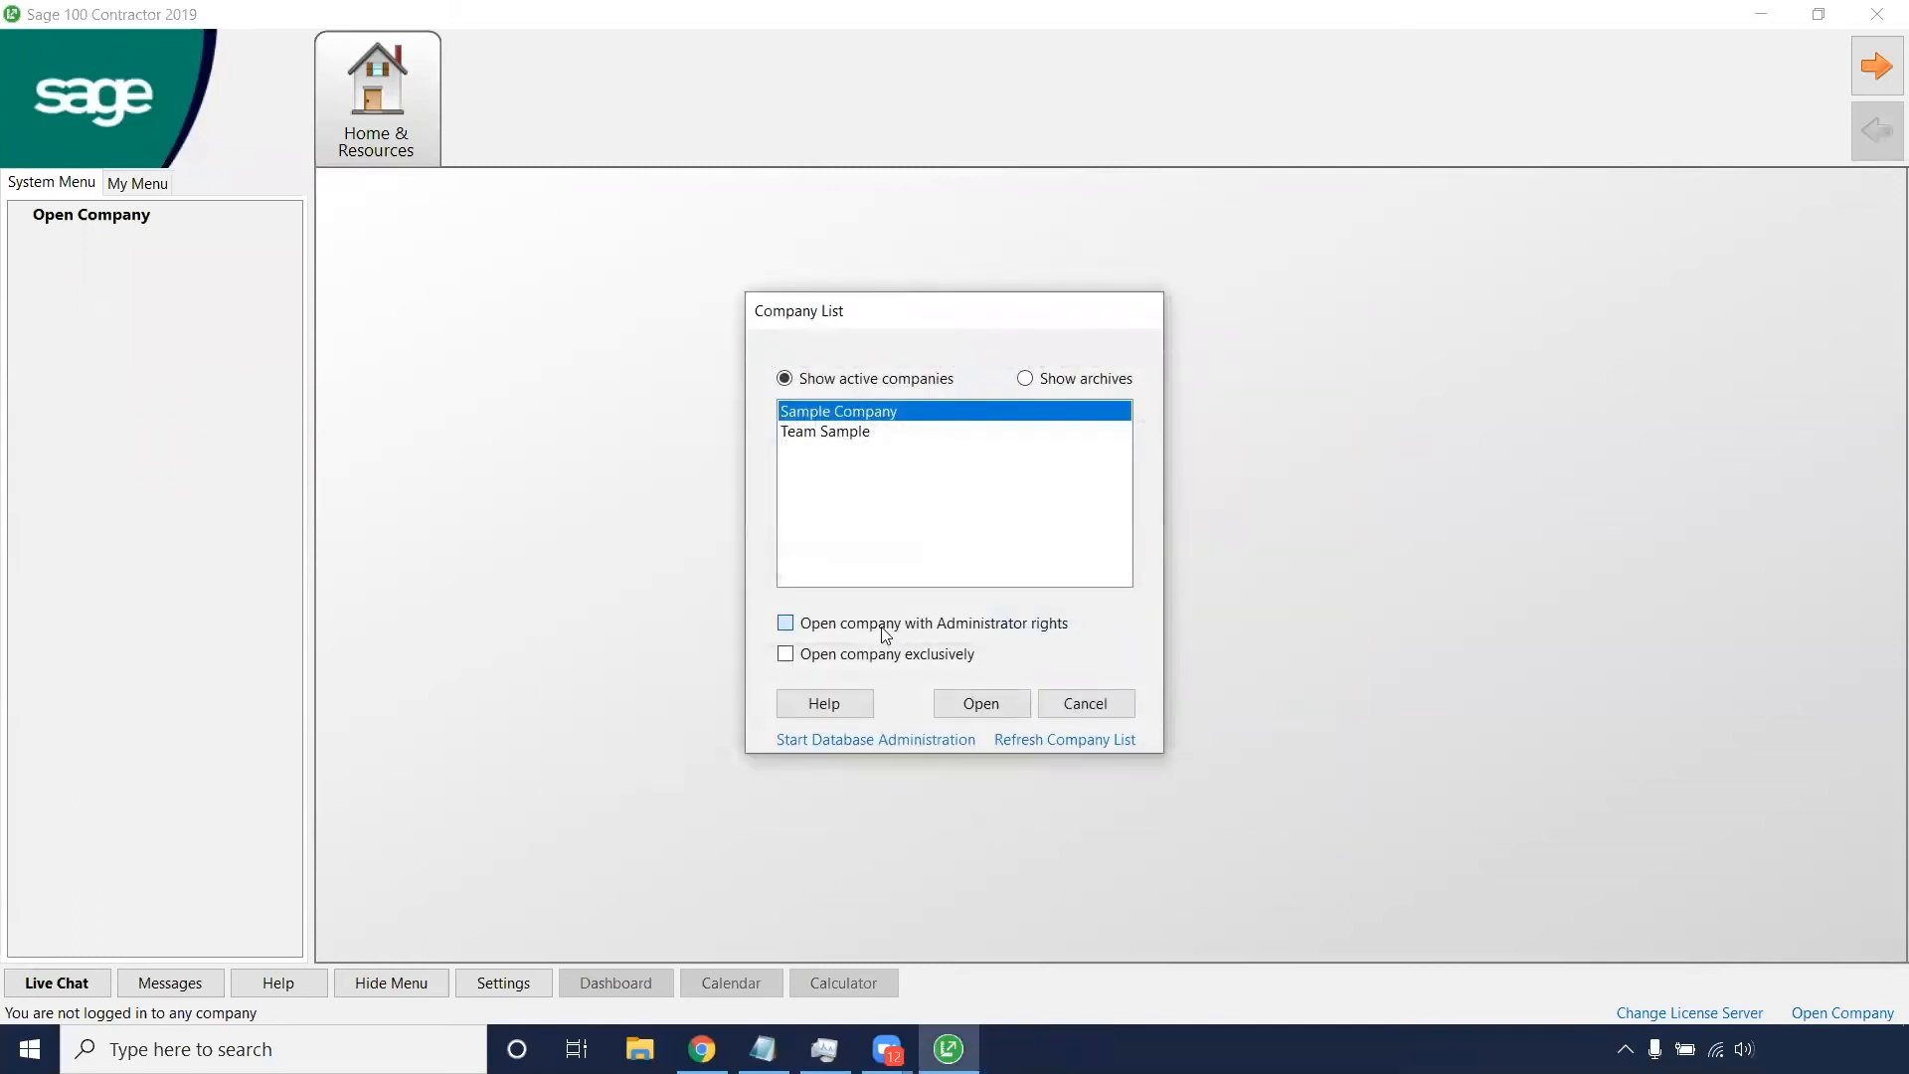
pyautogui.click(981, 704)
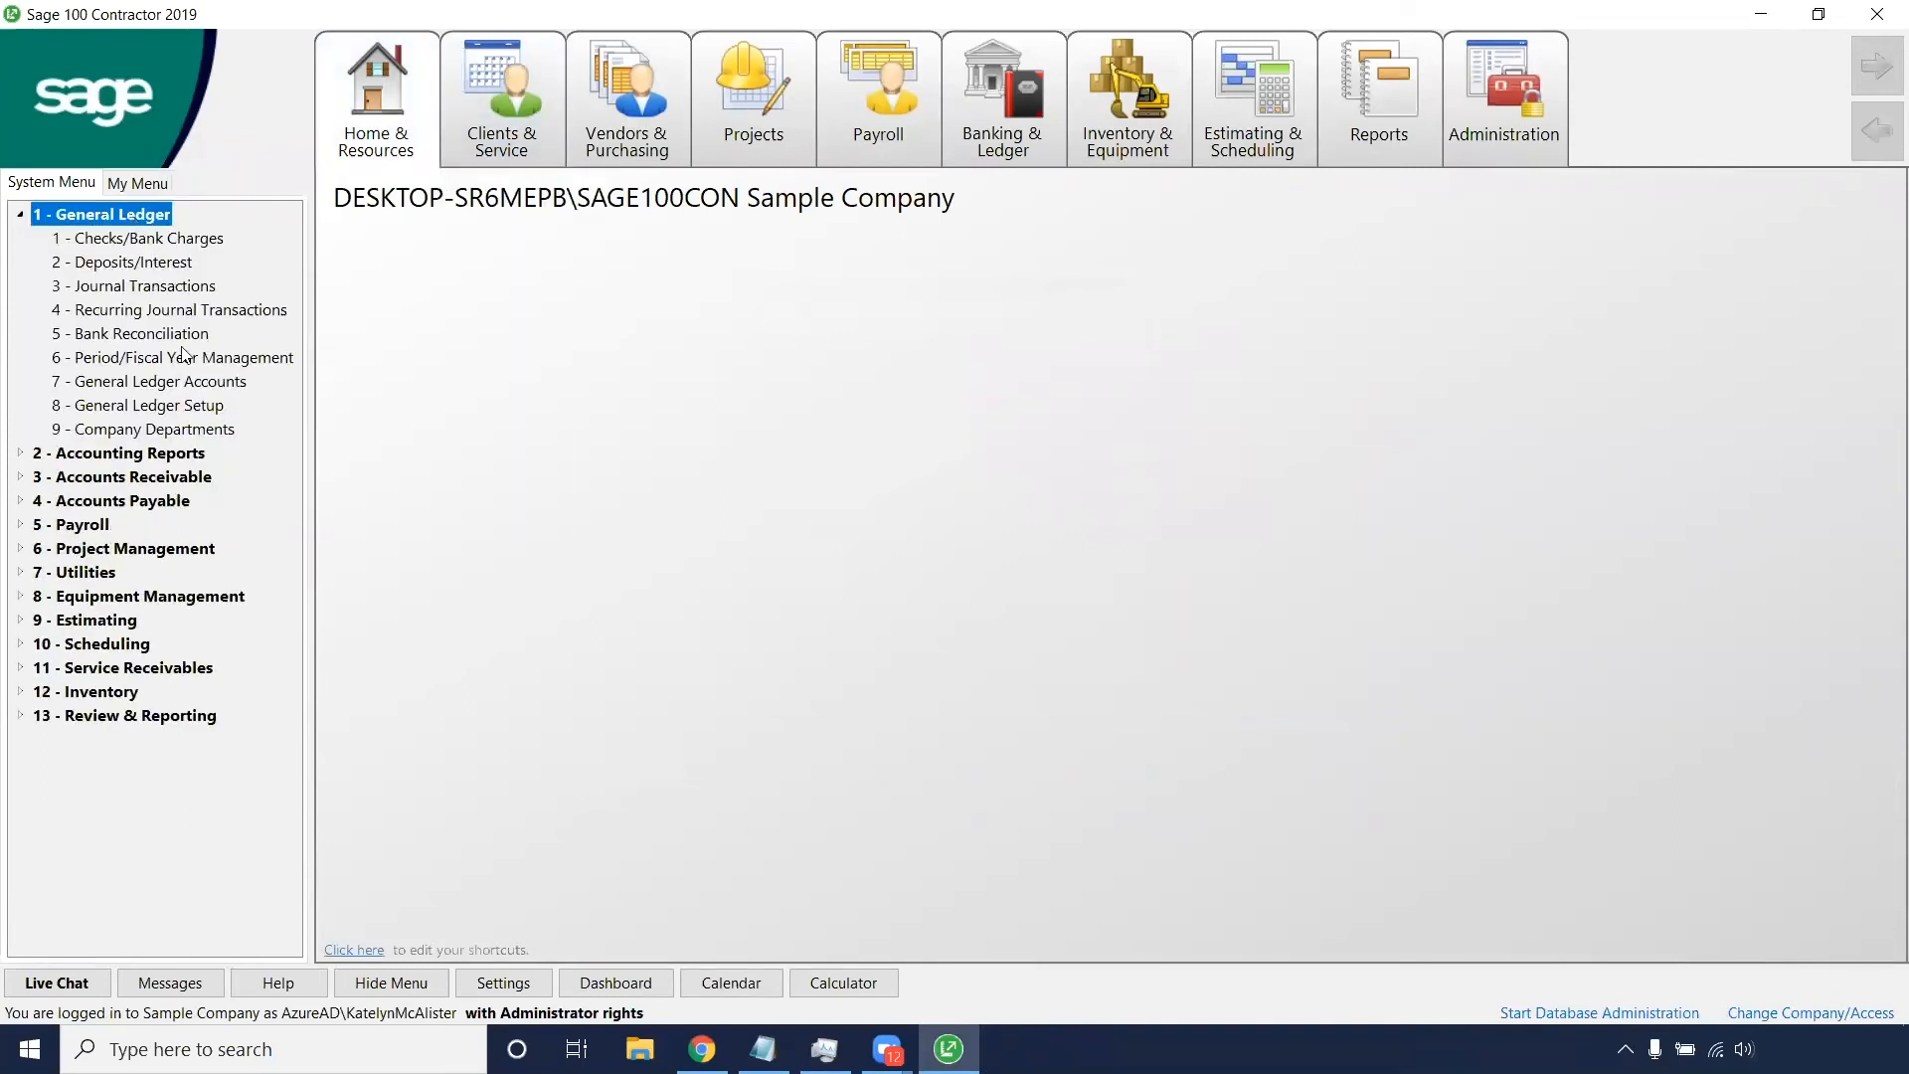
pyautogui.click(149, 382)
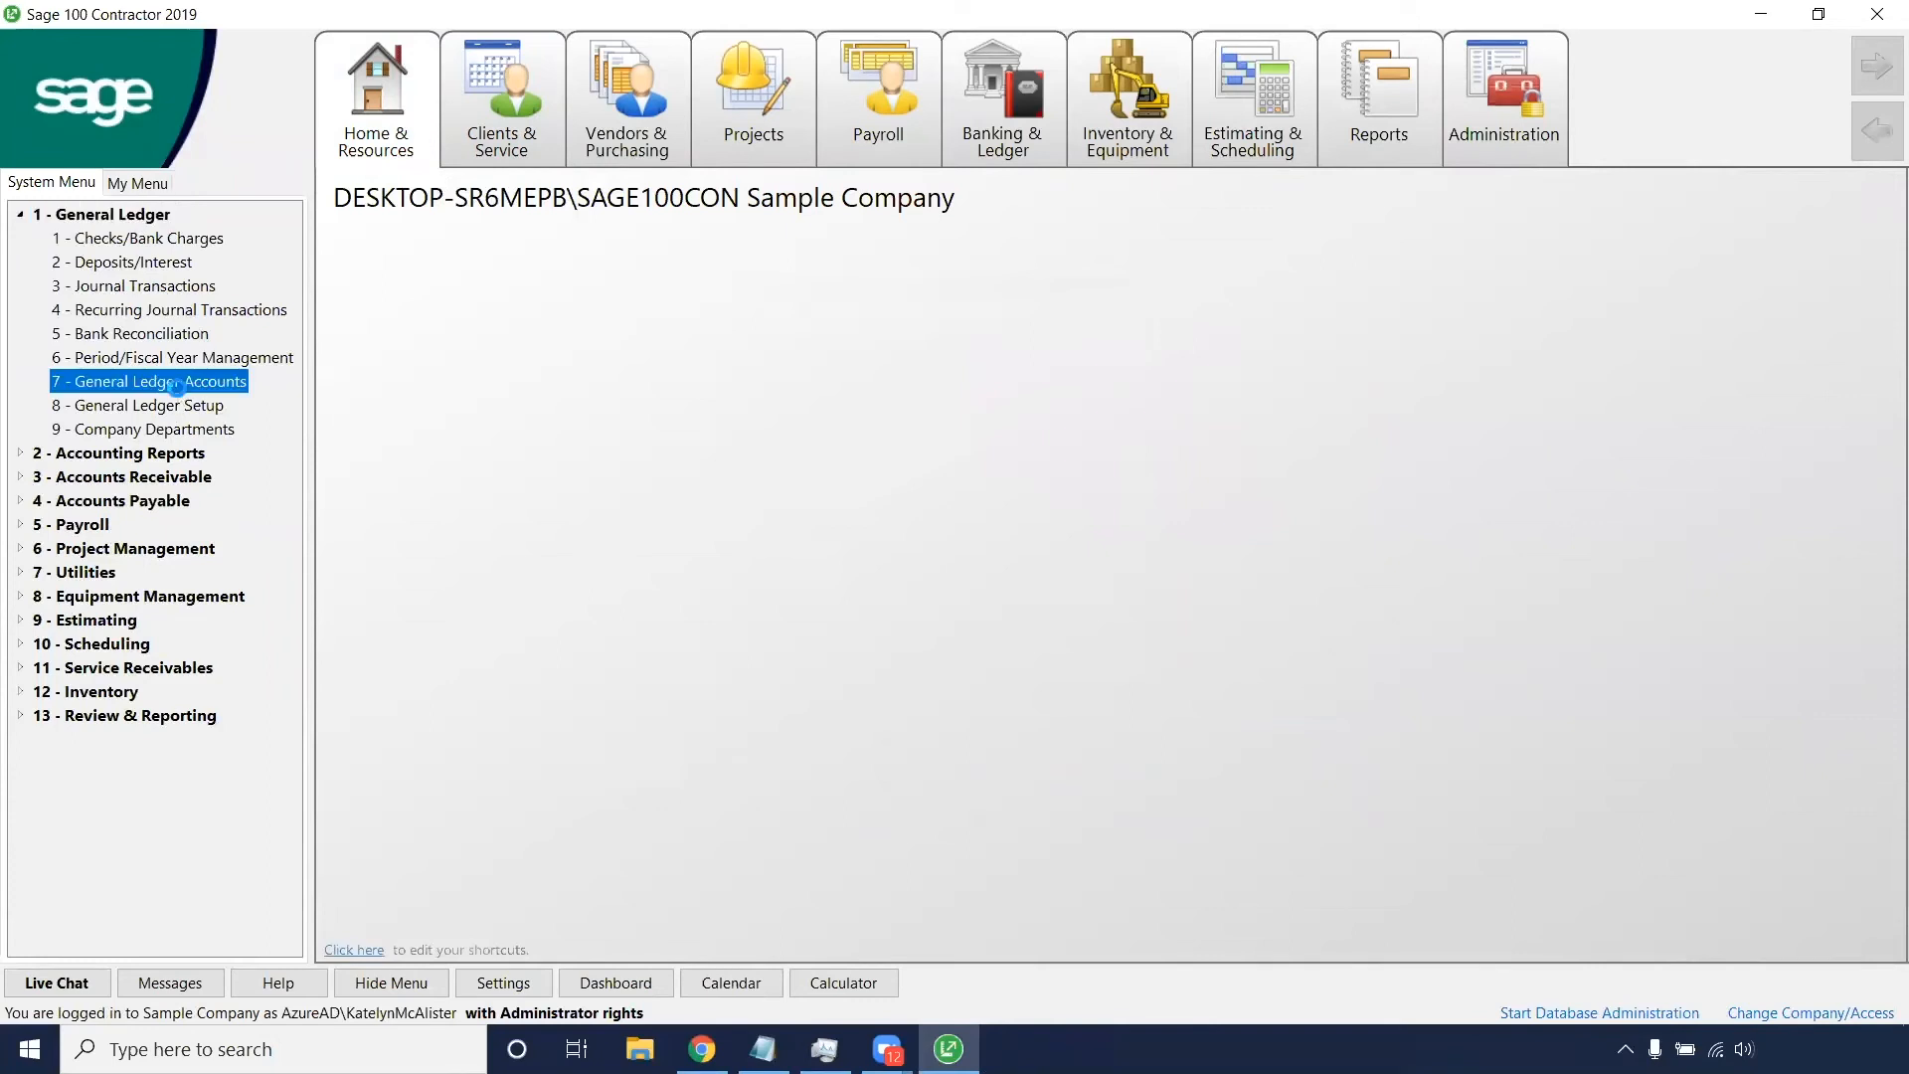
pyautogui.doubleClick(150, 382)
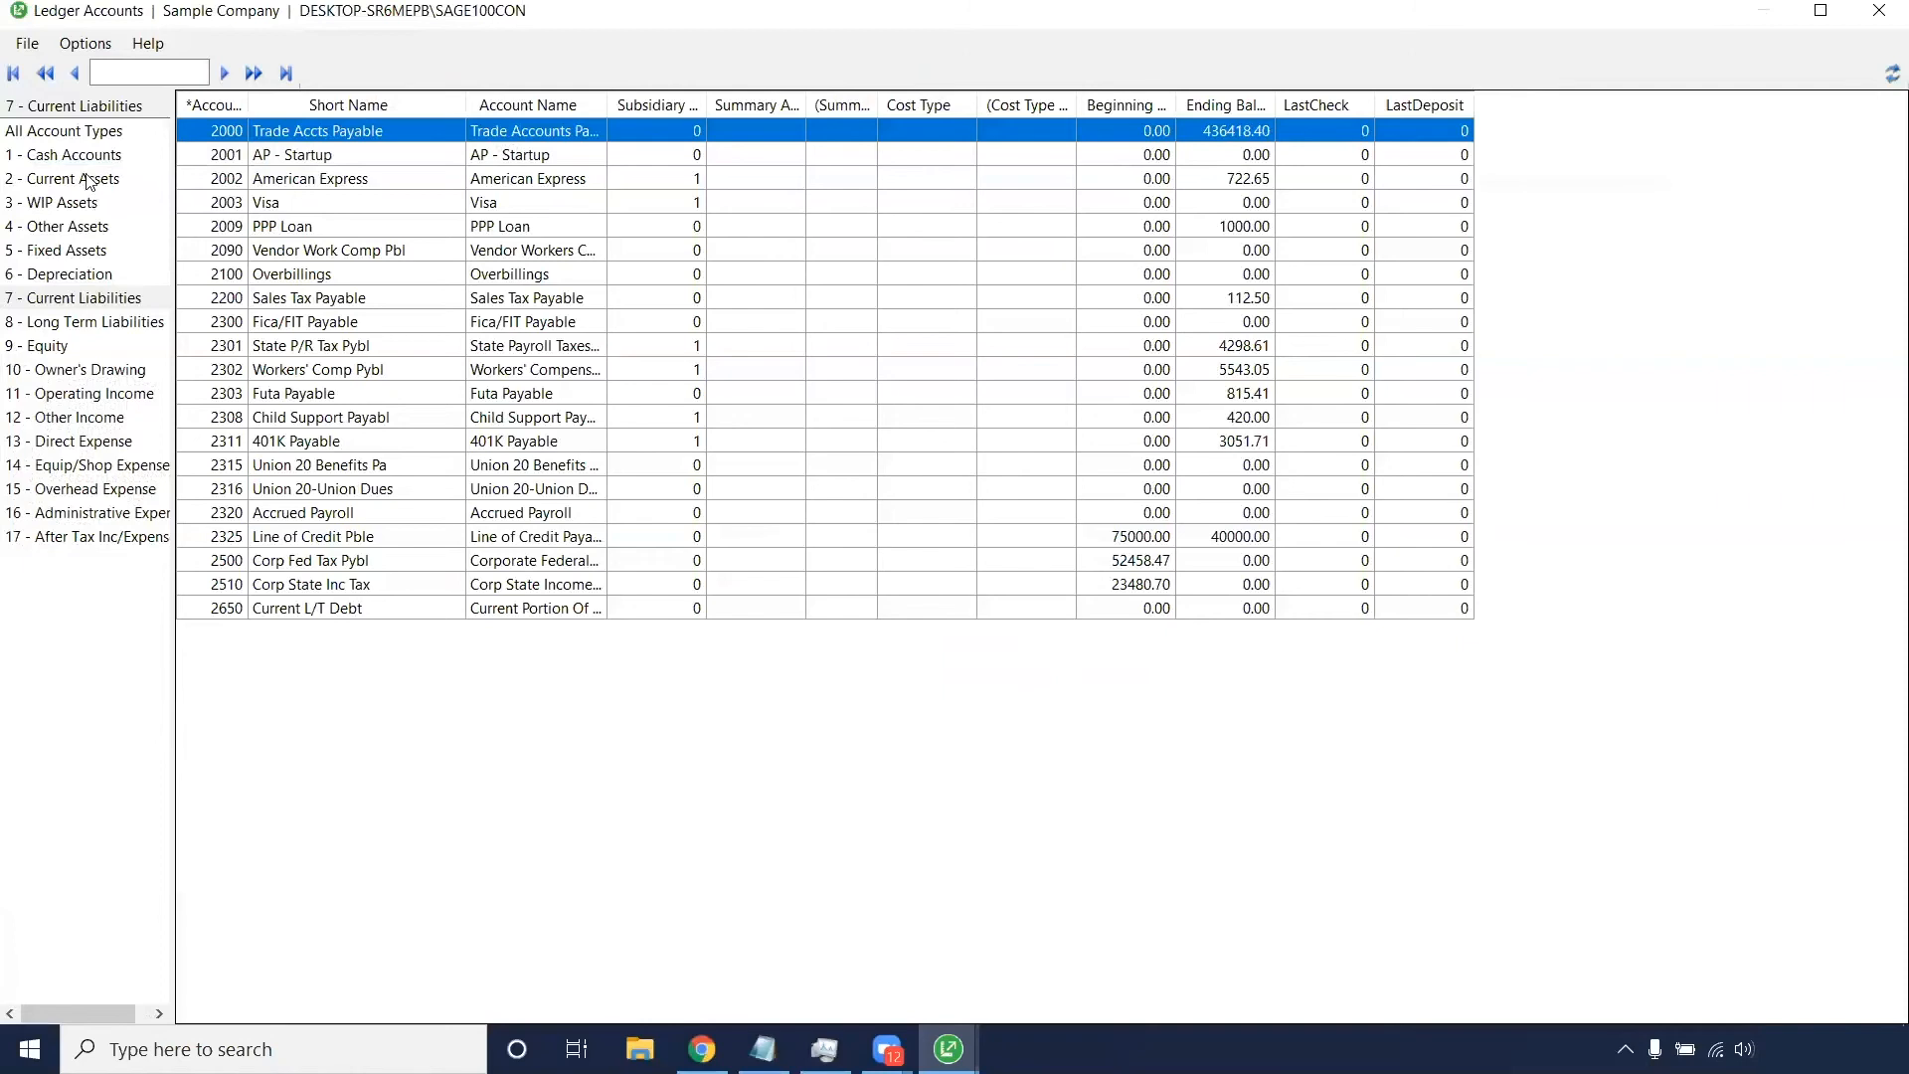
pyautogui.click(62, 177)
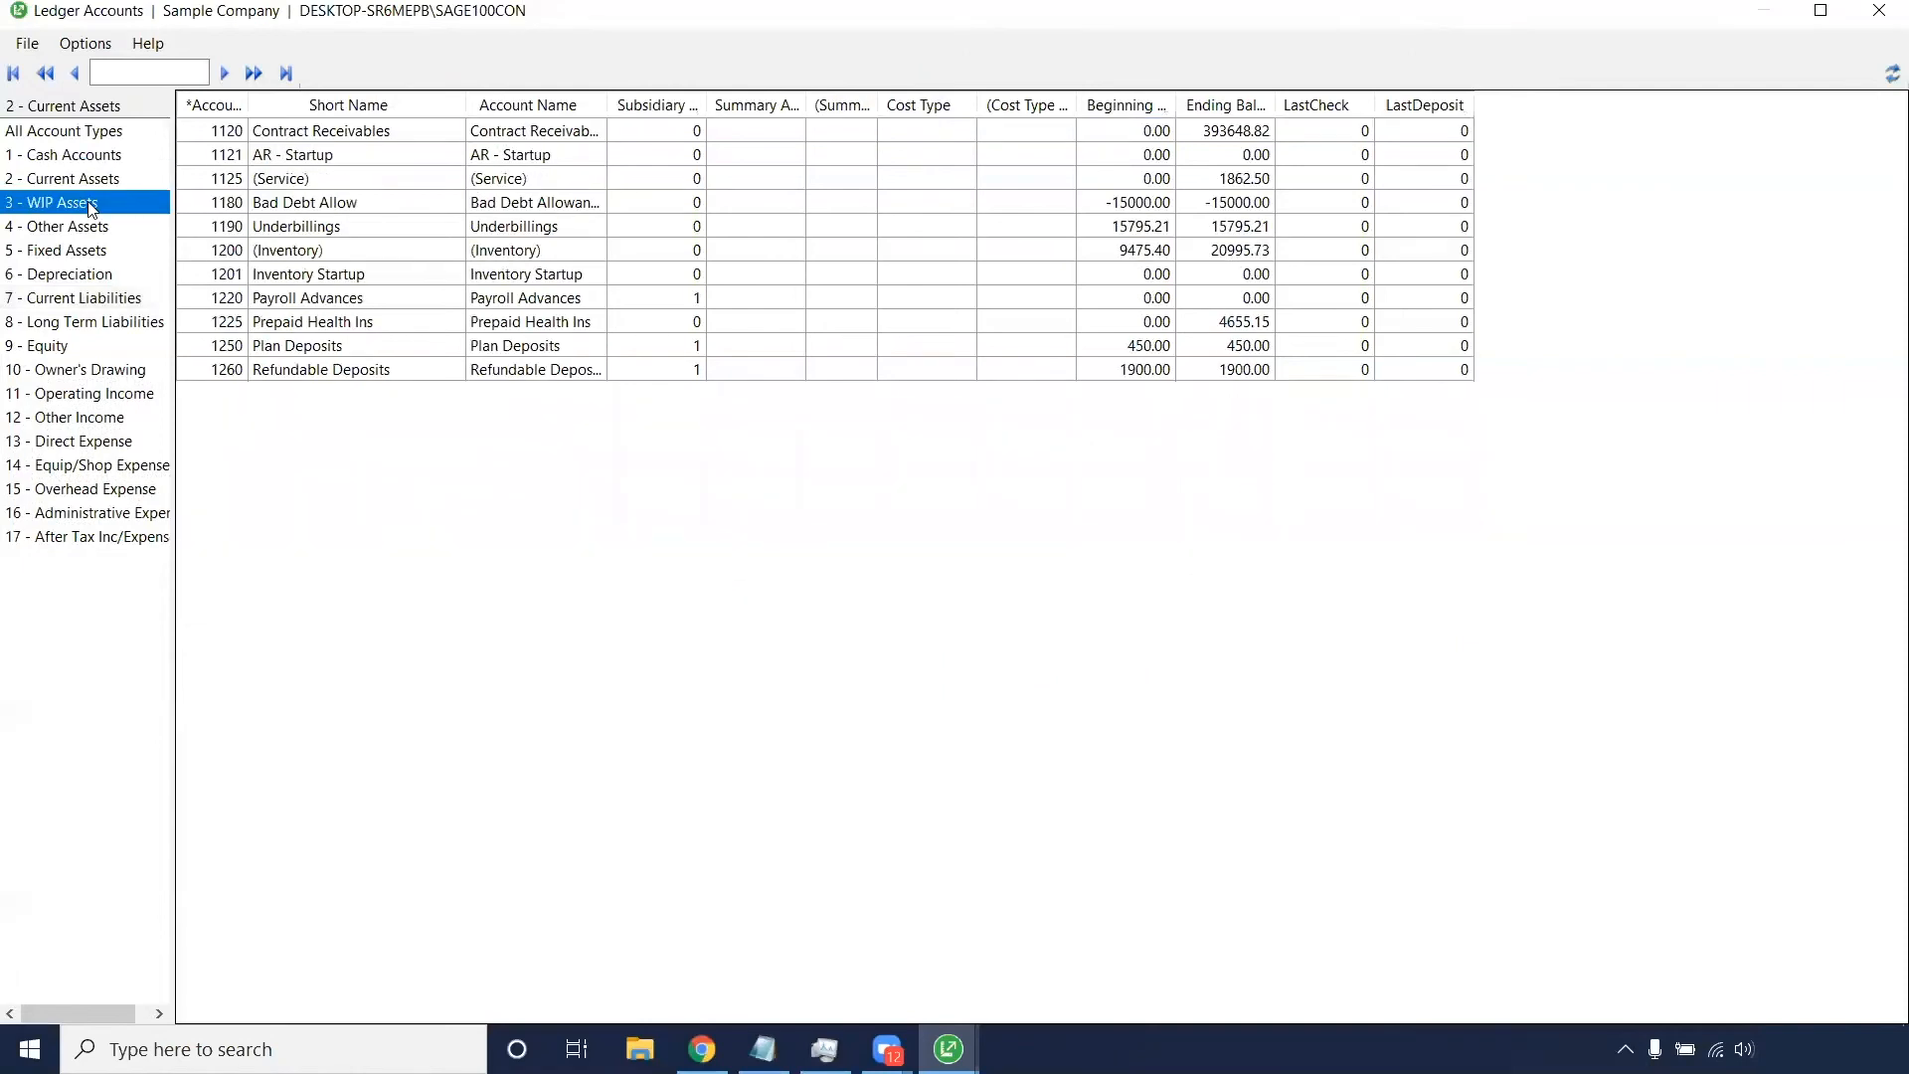
pyautogui.click(68, 225)
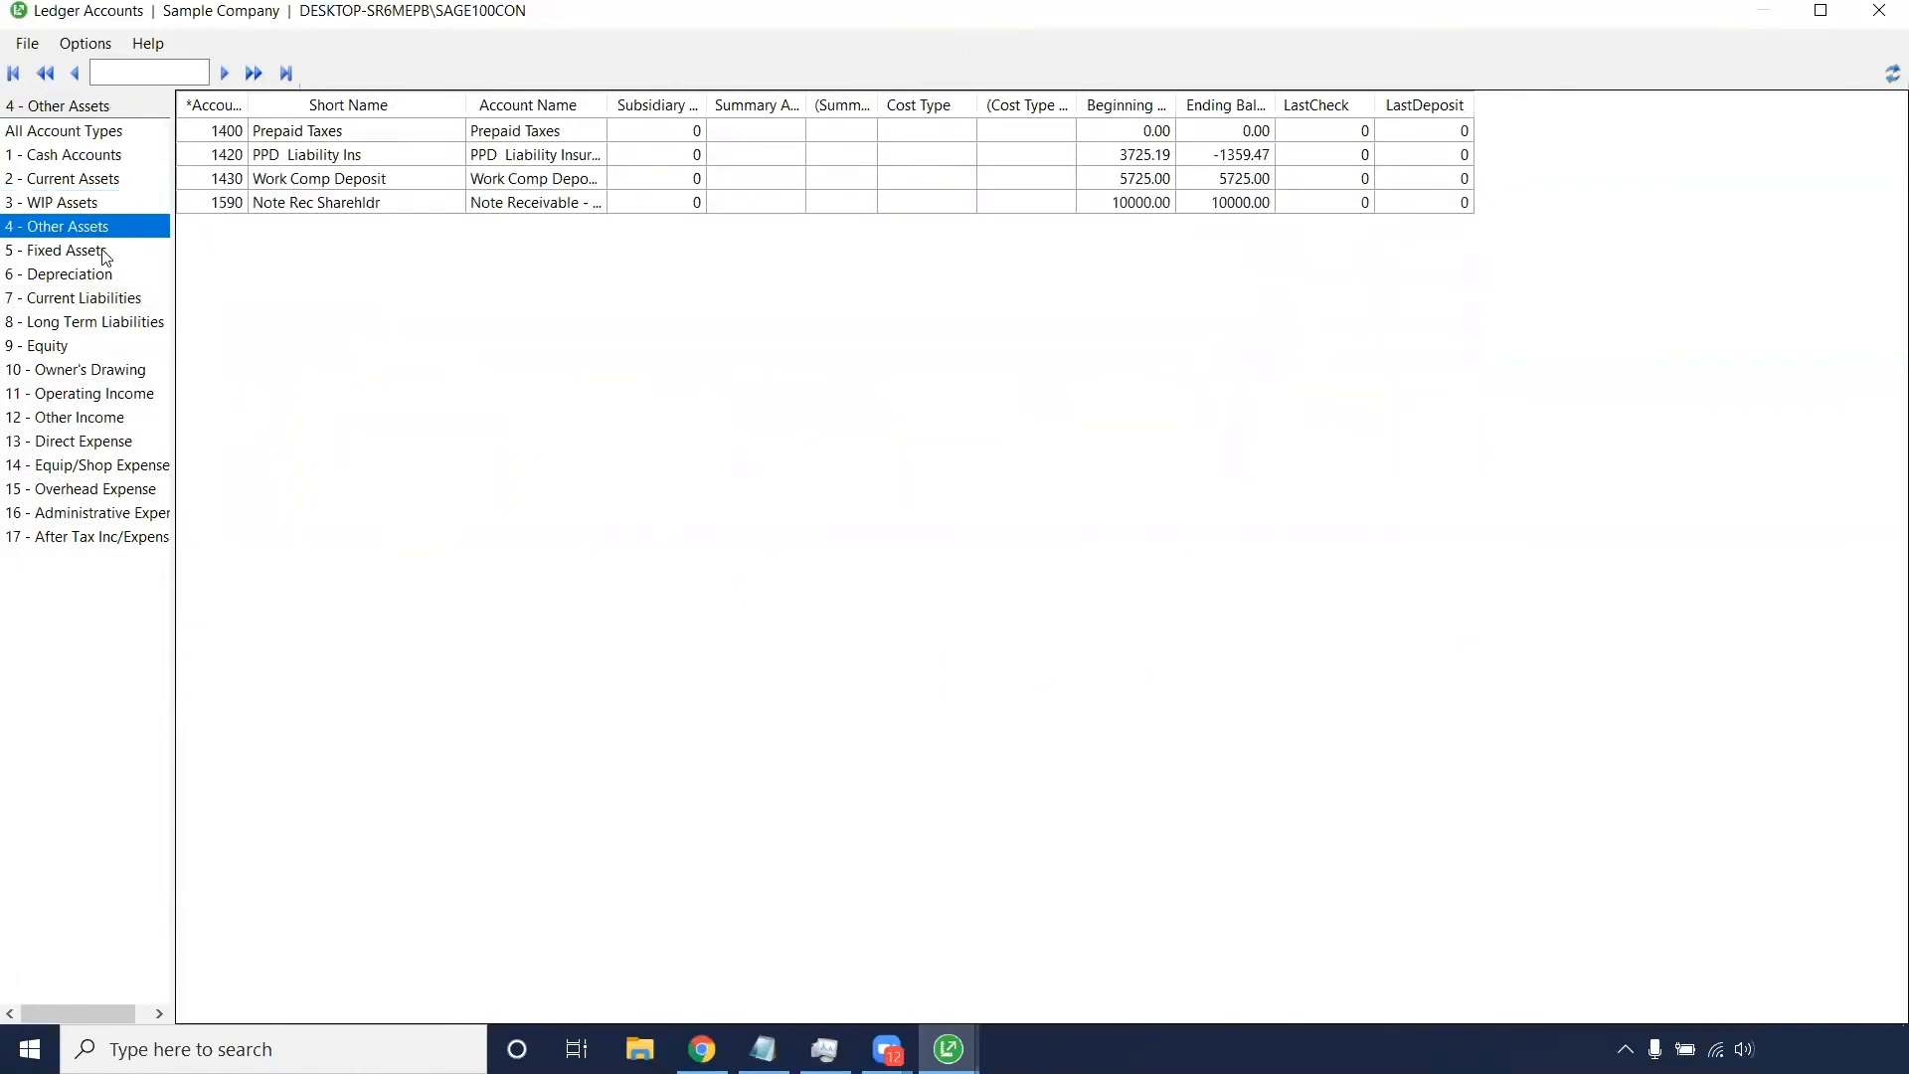
pyautogui.click(58, 274)
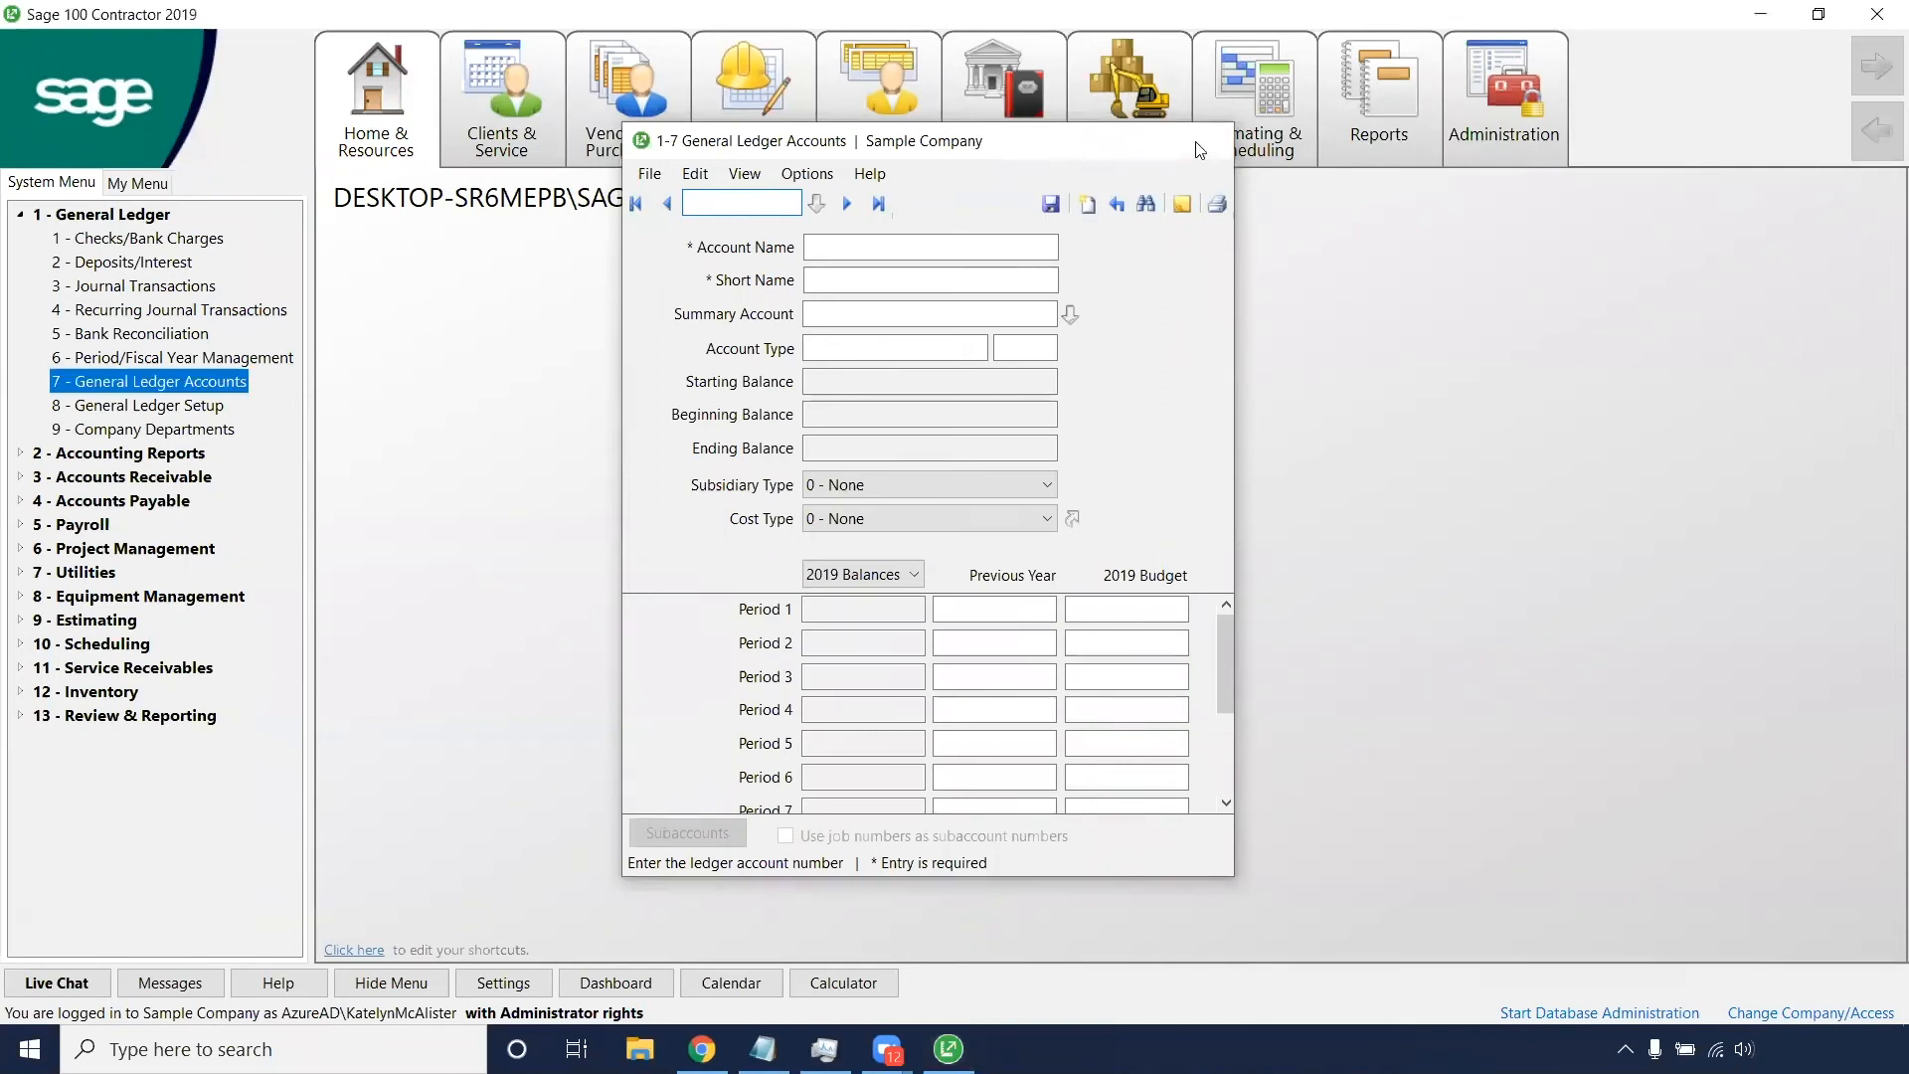
pyautogui.click(1126, 98)
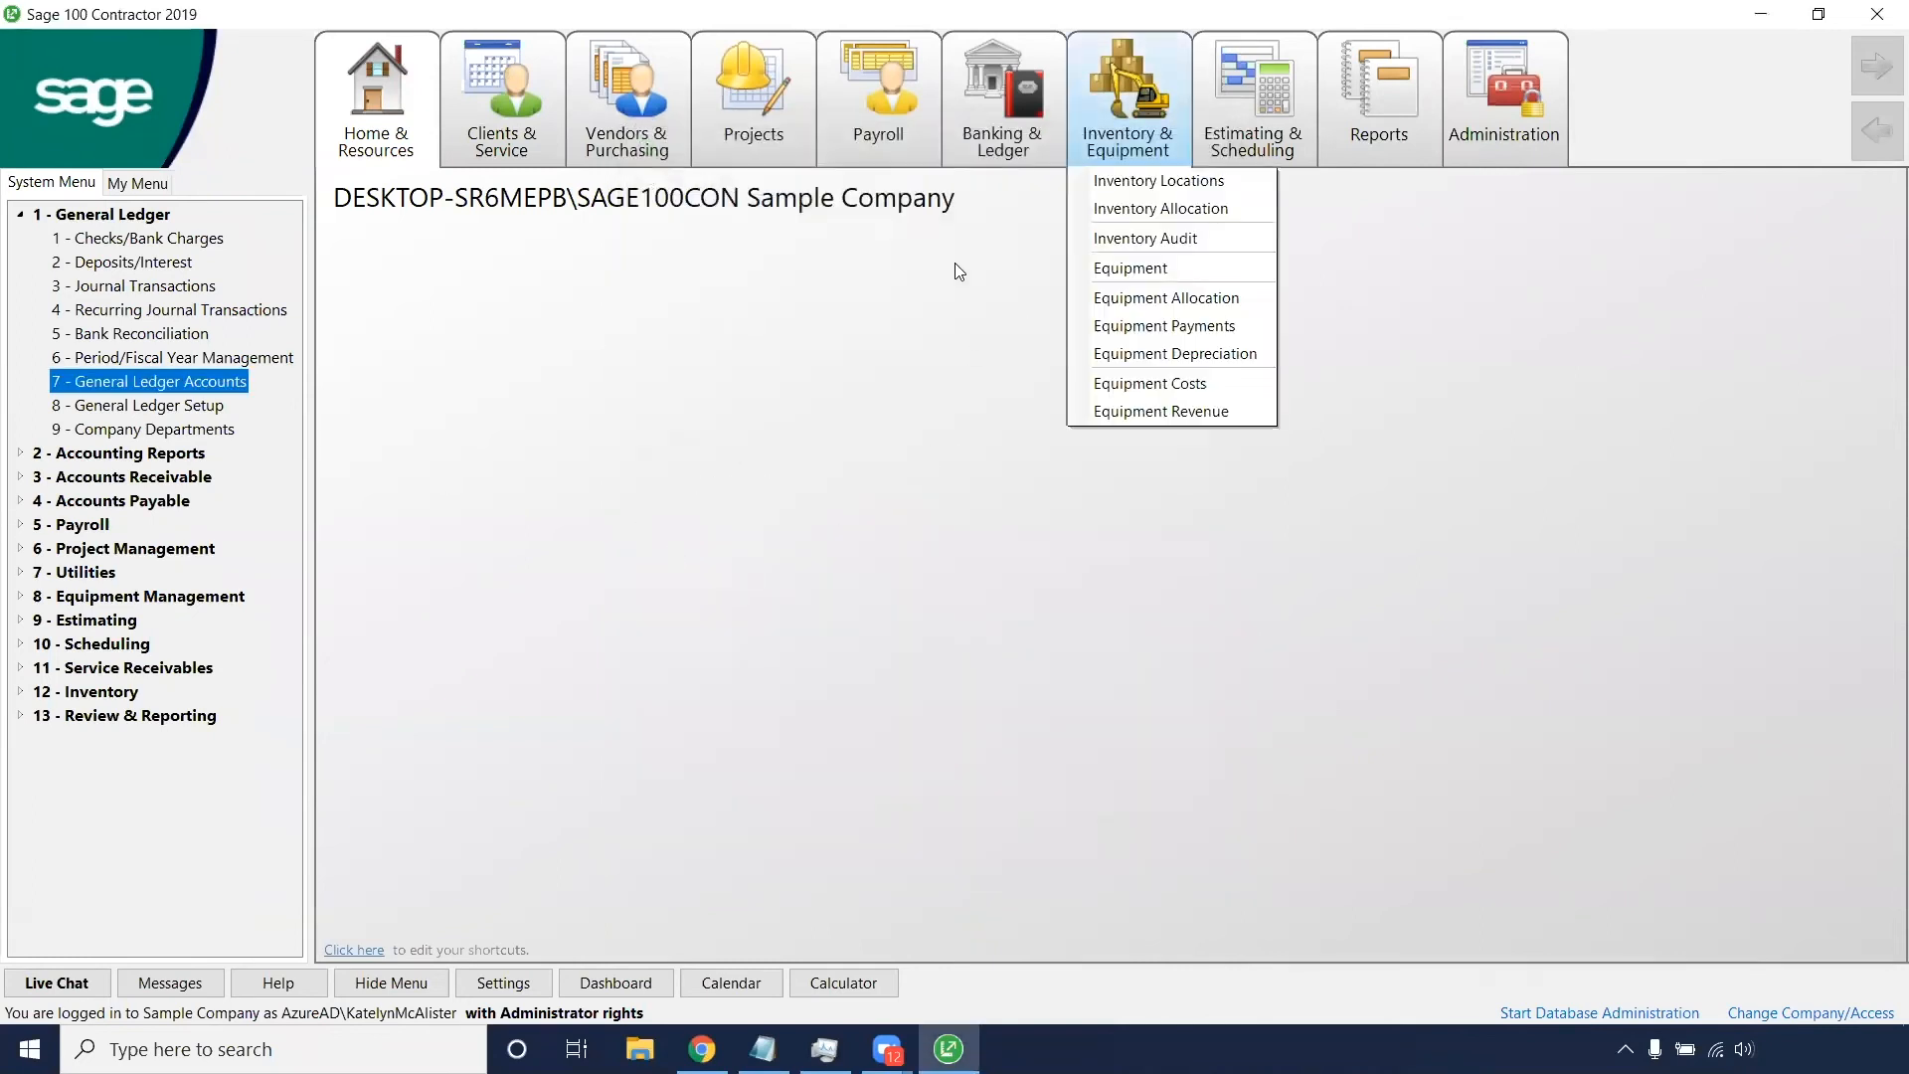
pyautogui.moveTo(911, 260)
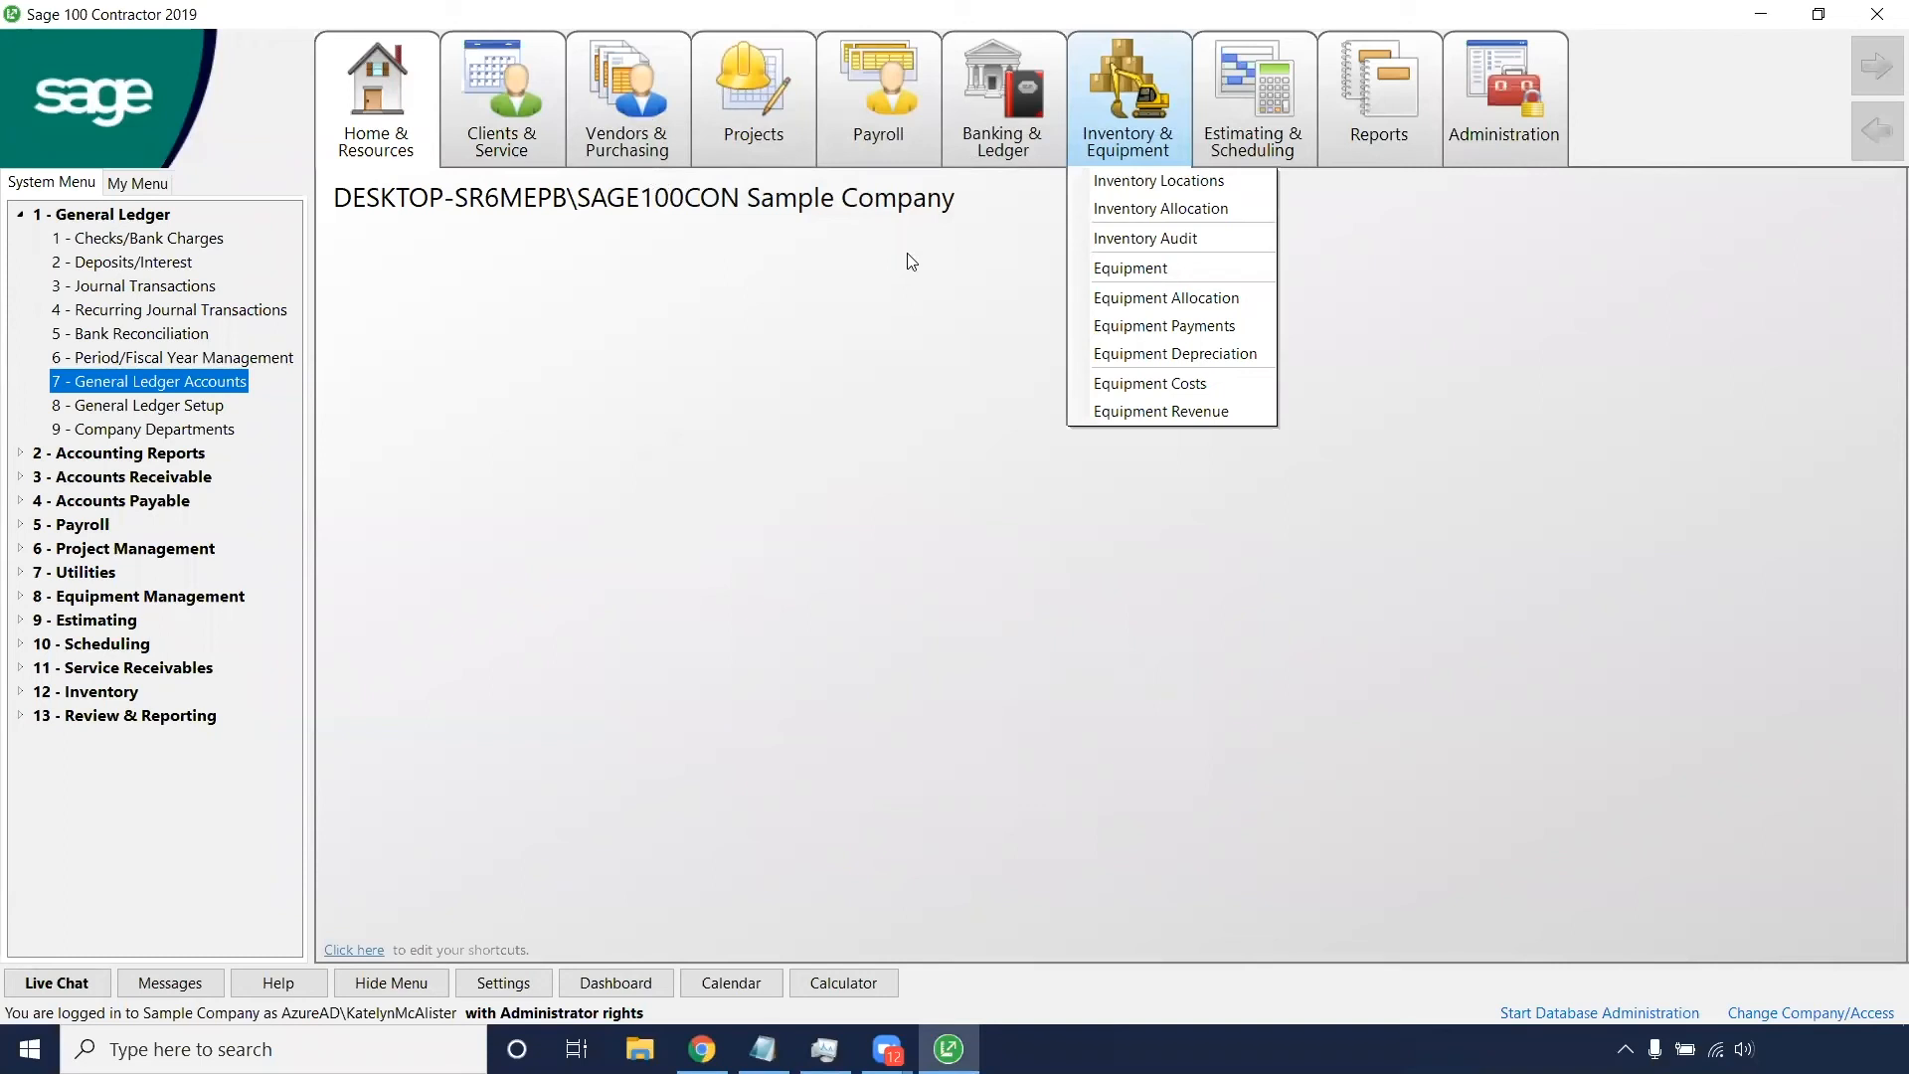
pyautogui.moveTo(923, 506)
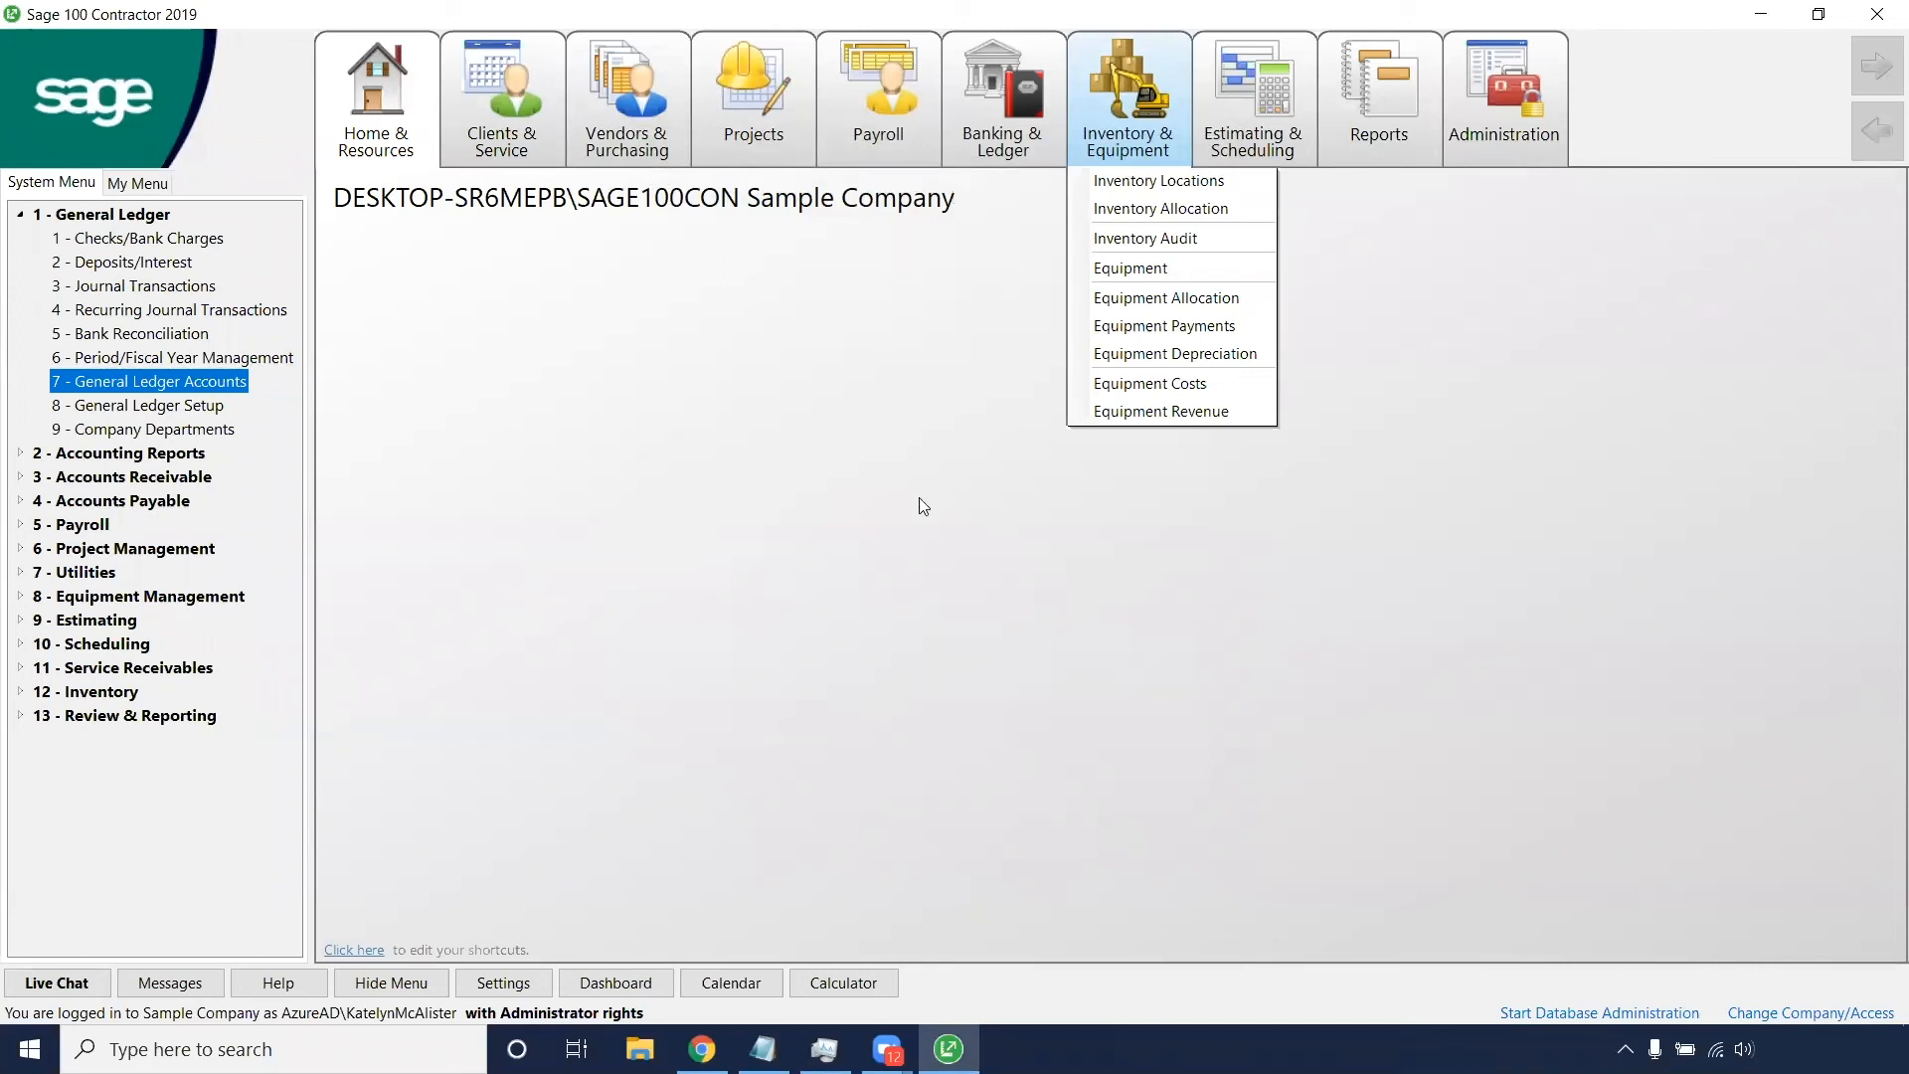
pyautogui.moveTo(1474, 221)
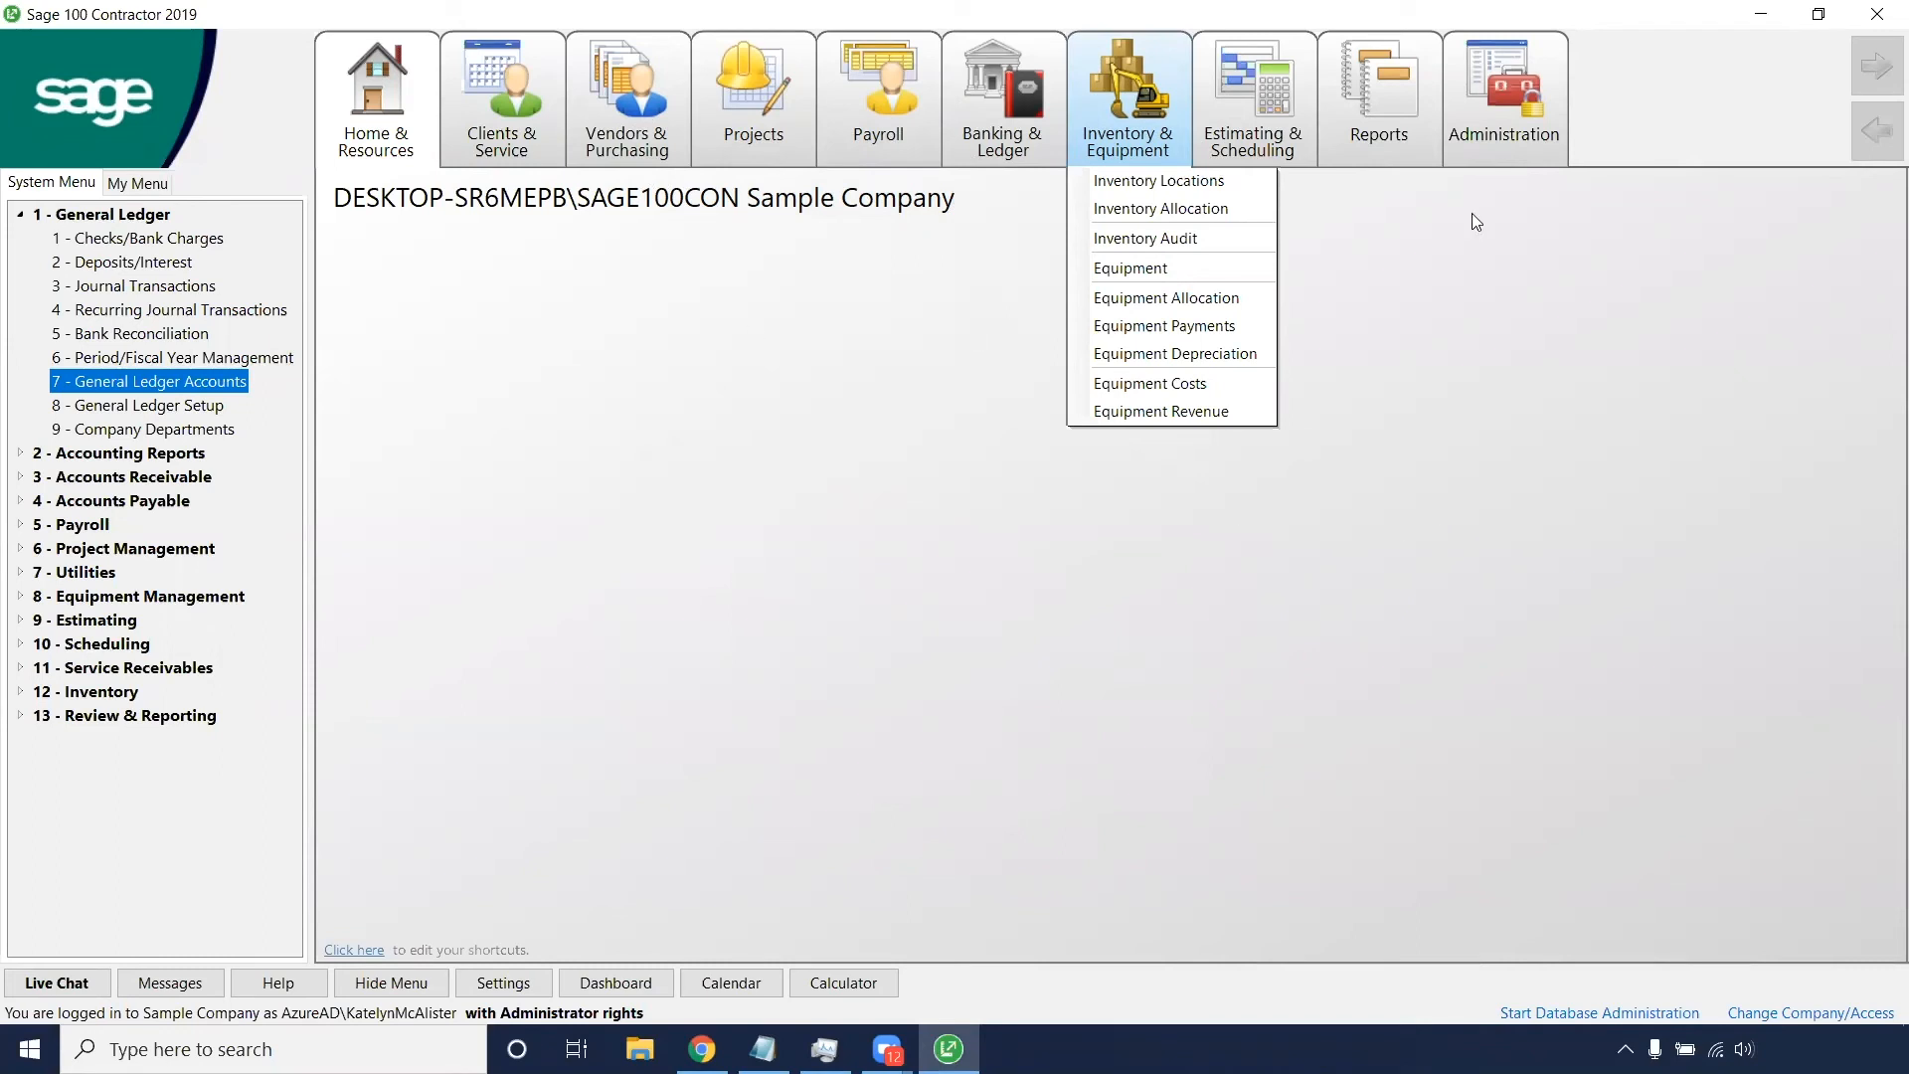
pyautogui.moveTo(1569, 197)
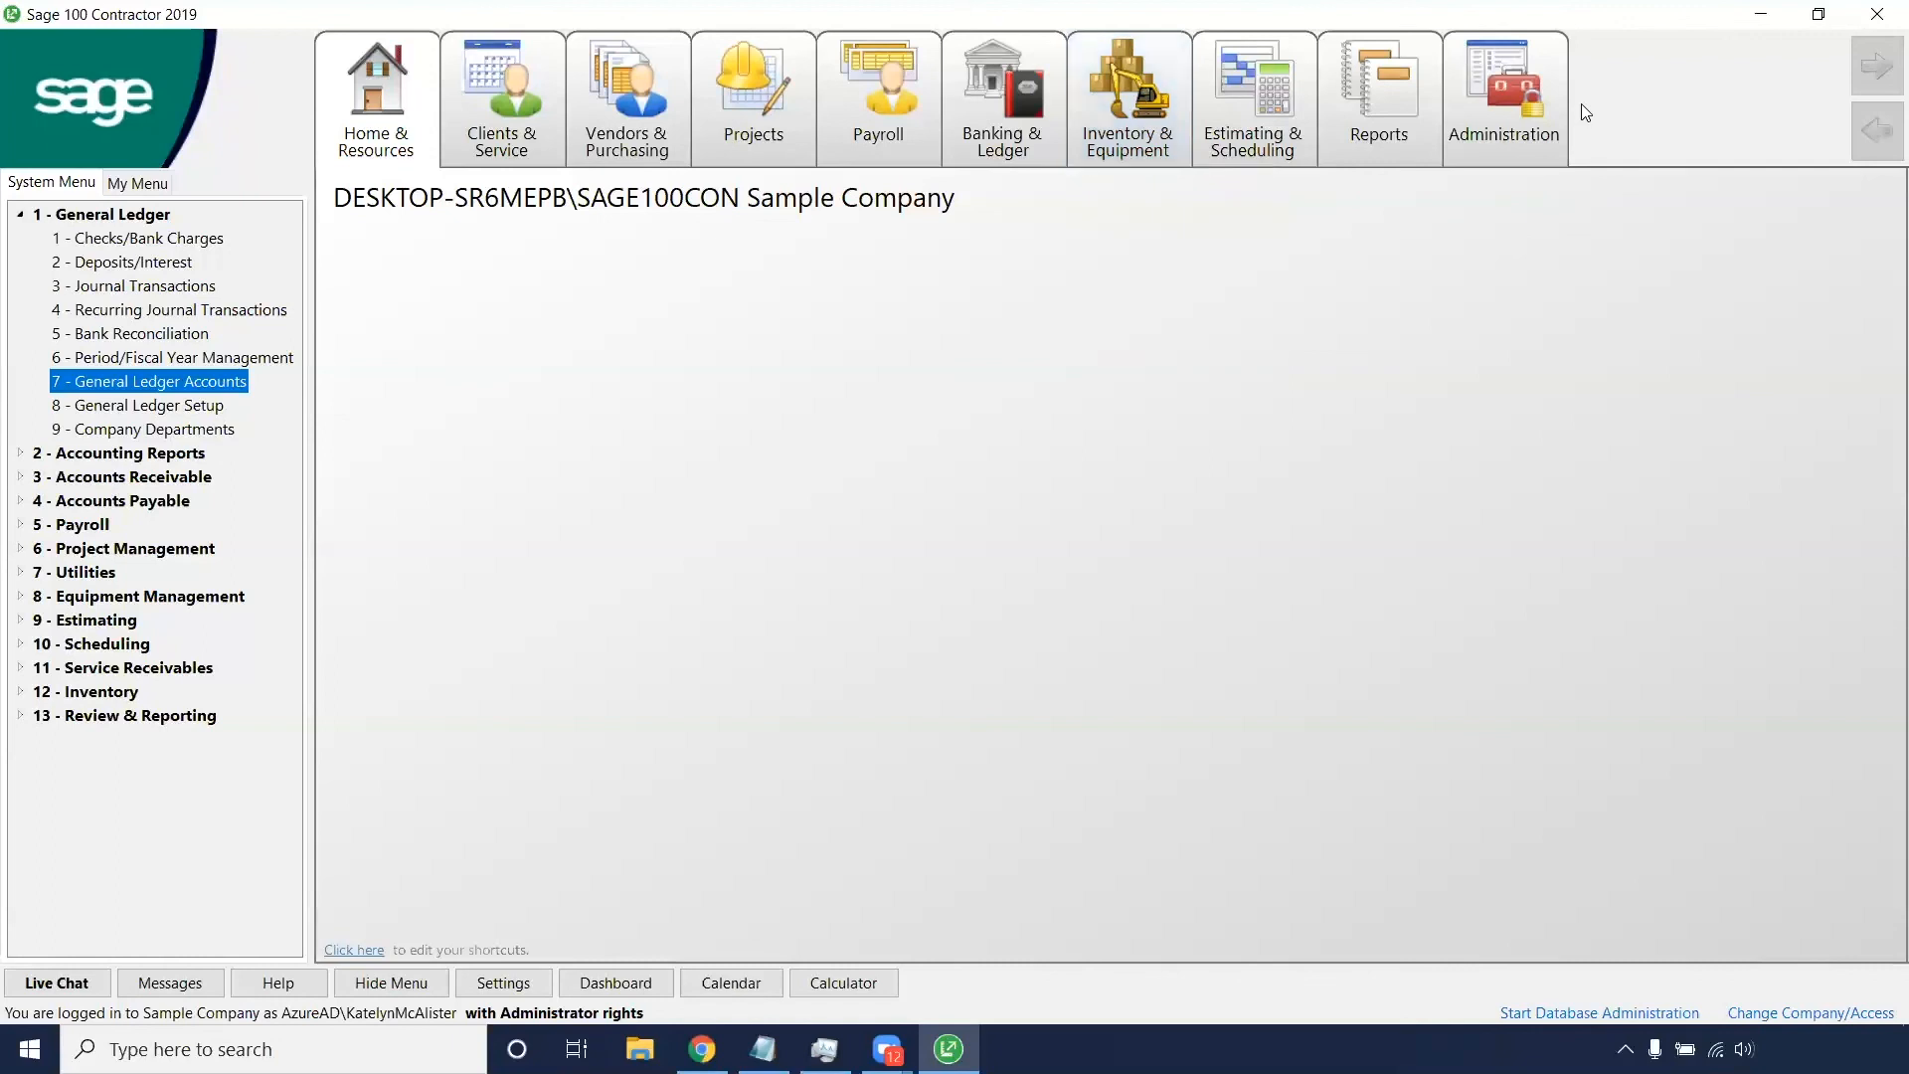
pyautogui.moveTo(1579, 68)
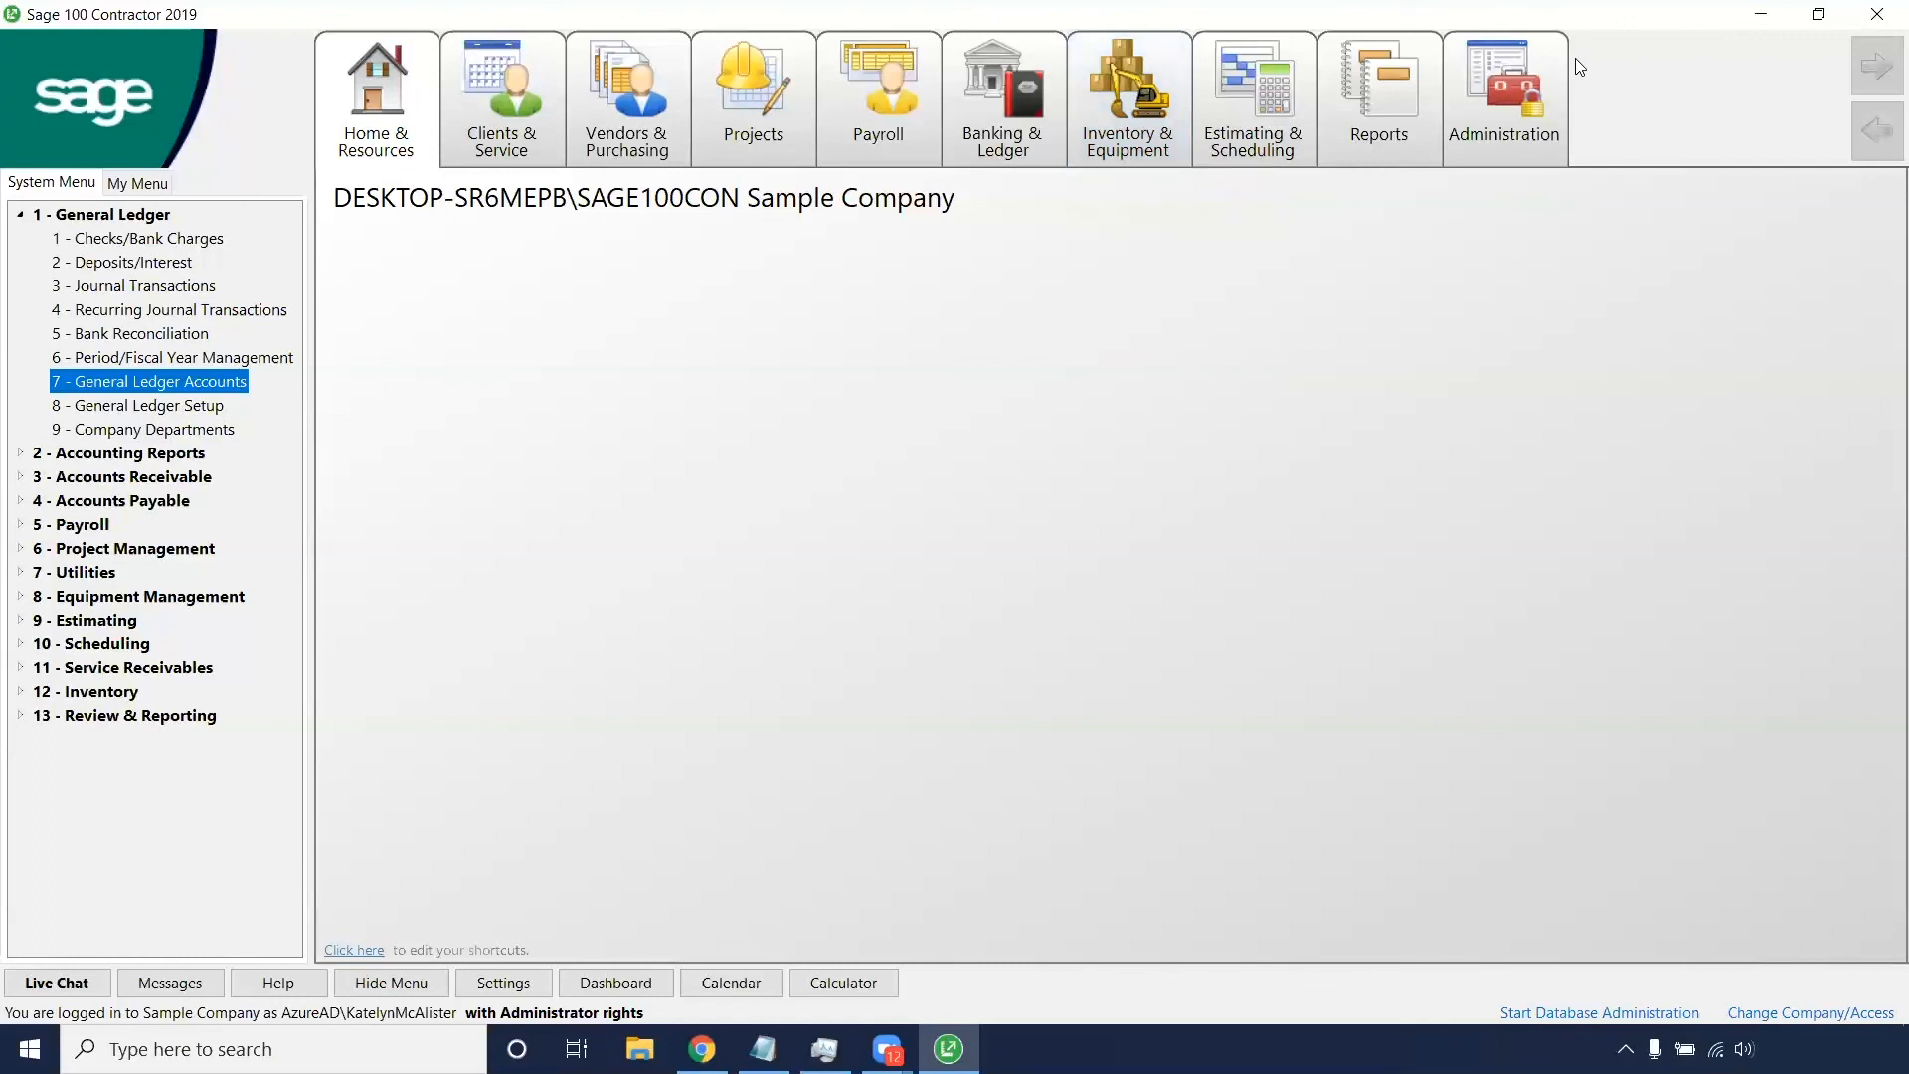